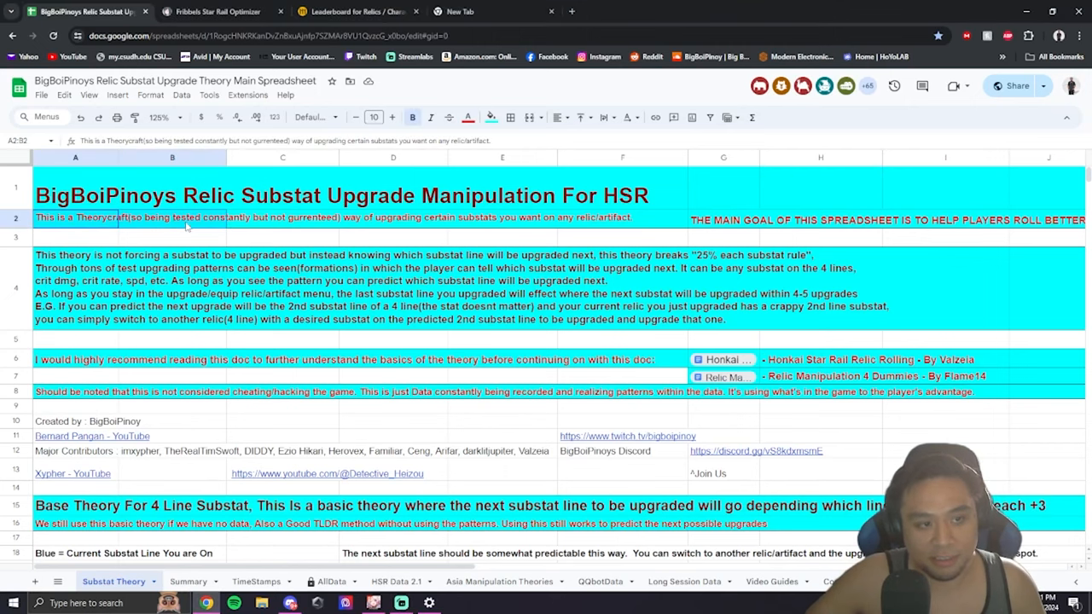
Review the Summary sheet's 2nd and 3rd Upgrade formation counts, including formation 414.
{"action": "left_click", "coordinate": [283, 220]}
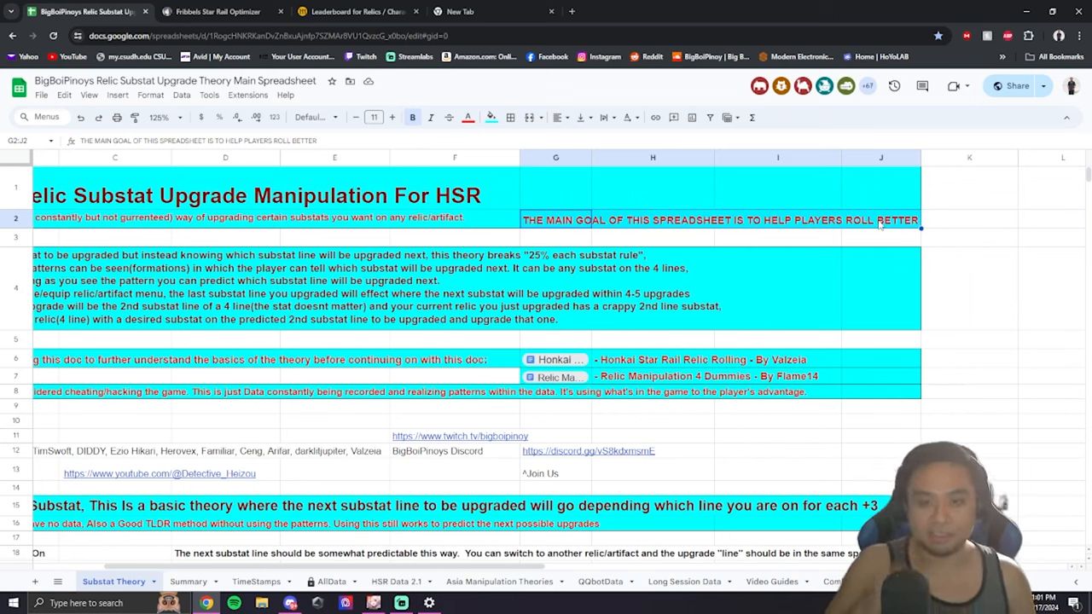
{"action": "left_click", "coordinate": [188, 581]}
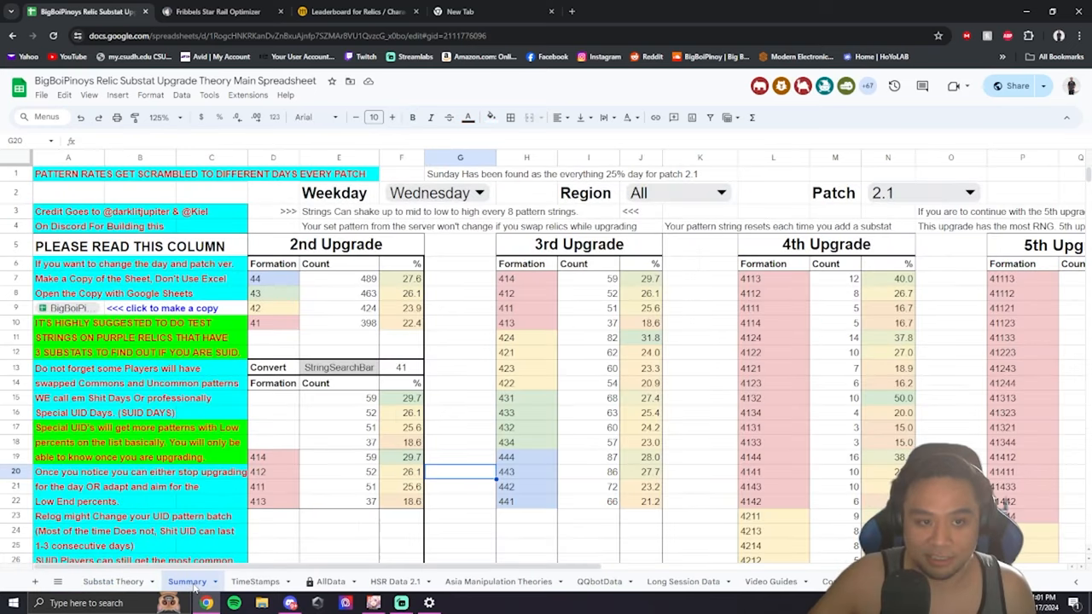
{"action": "left_click", "coordinate": [461, 351]}
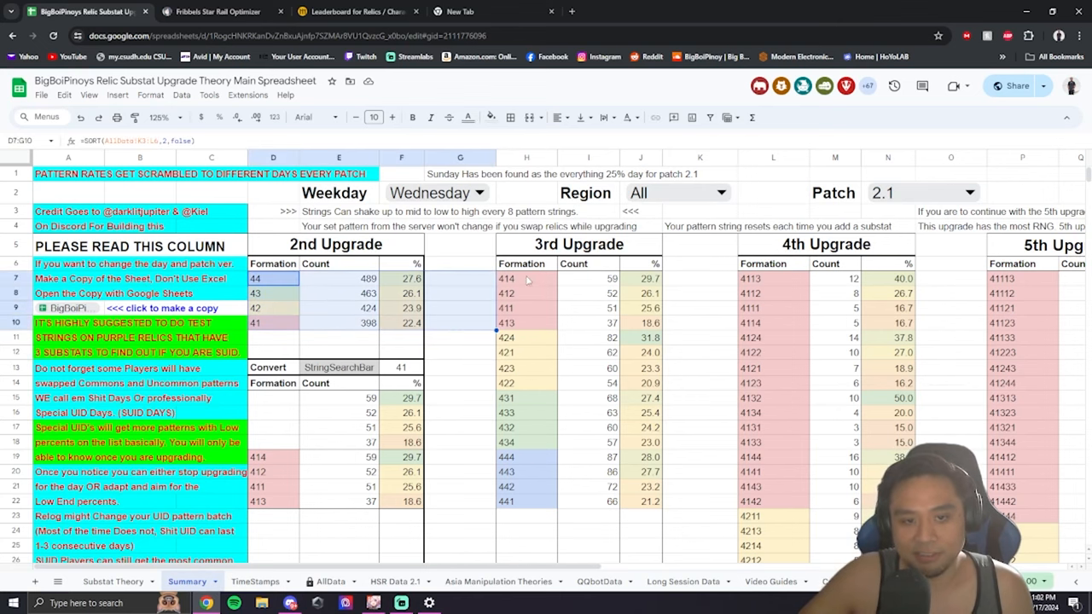
{"action": "left_click", "coordinate": [525, 278]}
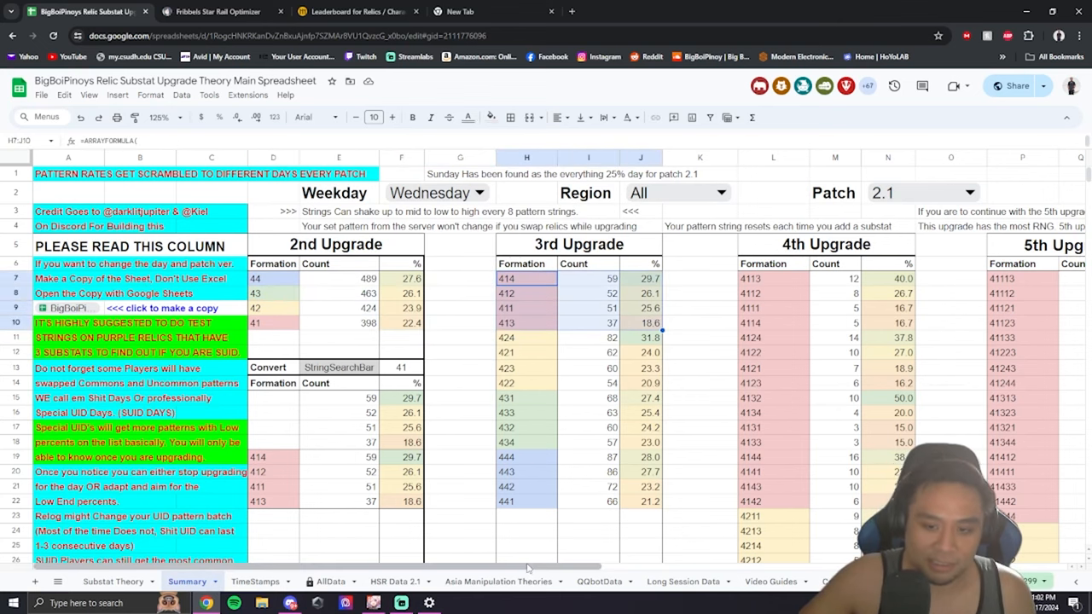
{"action": "scroll", "scroll_direction": "right", "scroll_amount": 3}
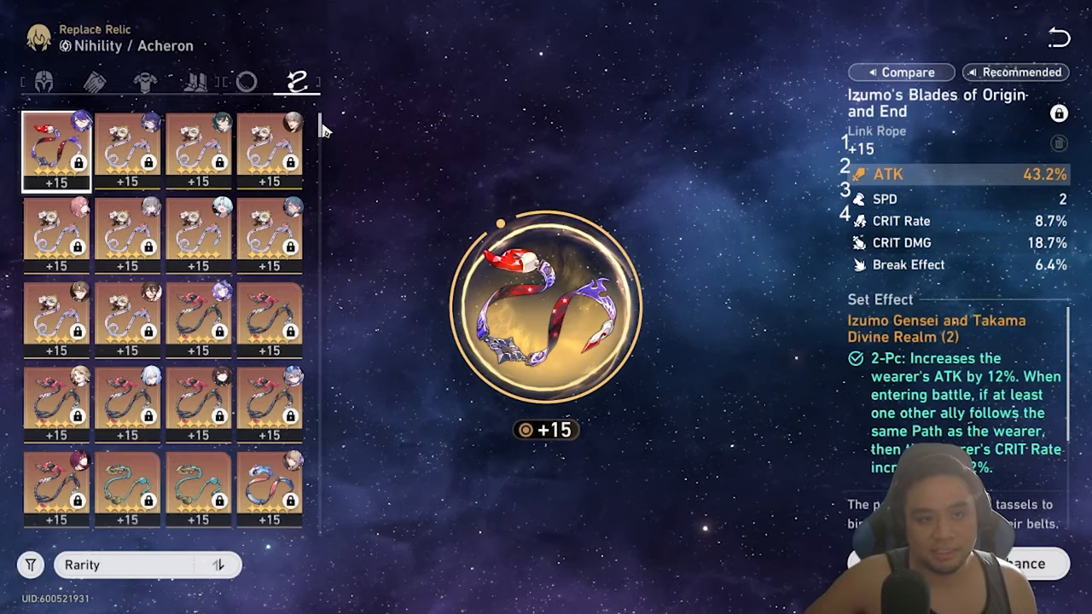
Inspect the substats of Acheron's first link rope in Replace Relic.
{"action": "left_click", "coordinate": [268, 247]}
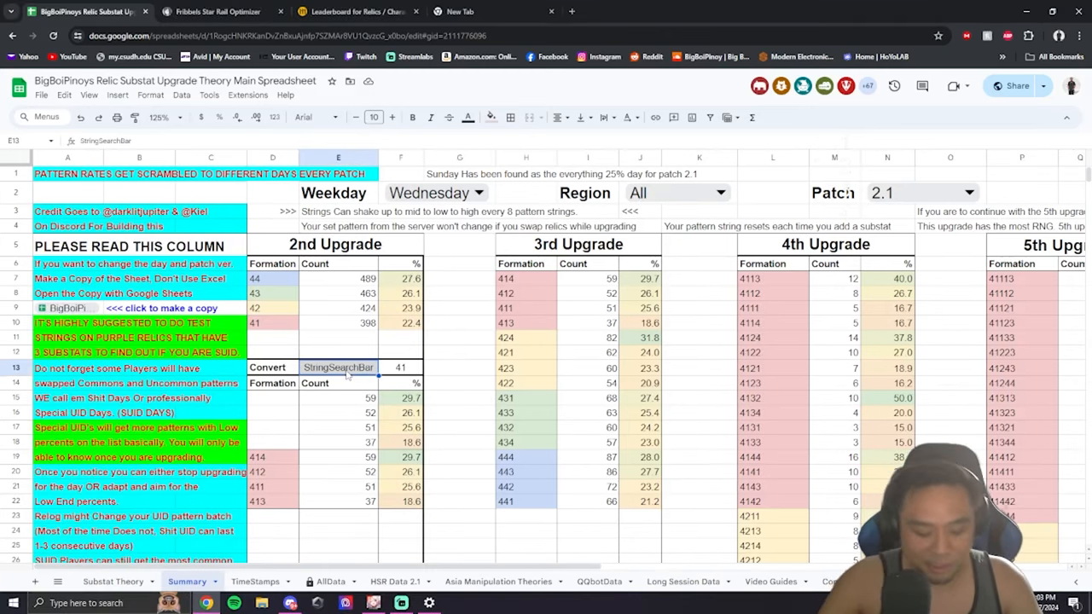
Search value 4 lists 2nd Upgrade formations 44, 43, 42 and 41 with their counts.
{"action": "type", "text": "4"}
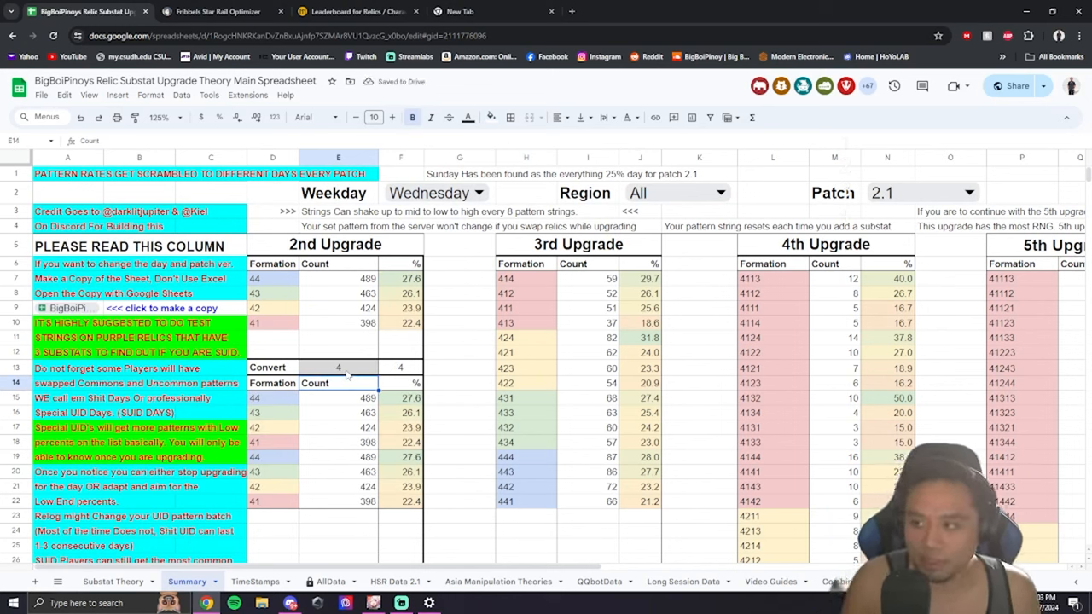
{"action": "left_click", "coordinate": [338, 368]}
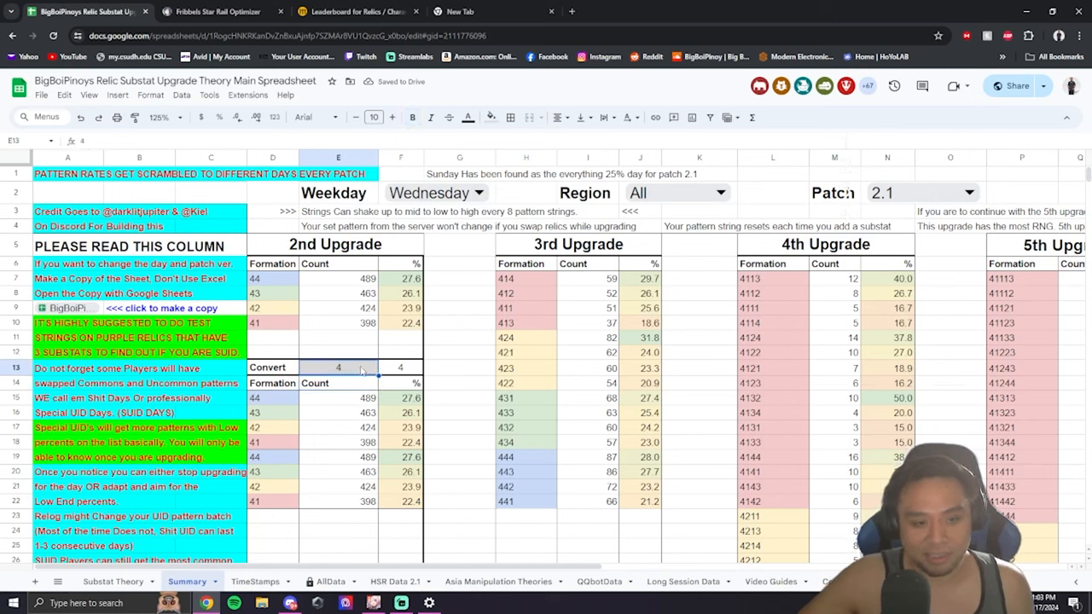
{"action": "left_click", "coordinate": [273, 398]}
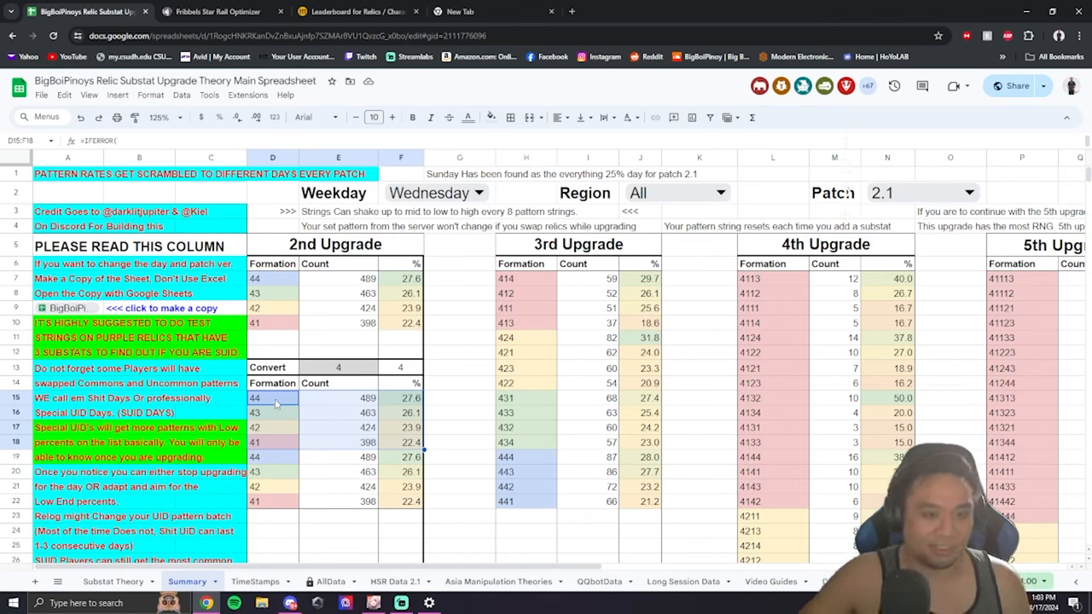
{"action": "mouse_move", "coordinate": [464, 529]}
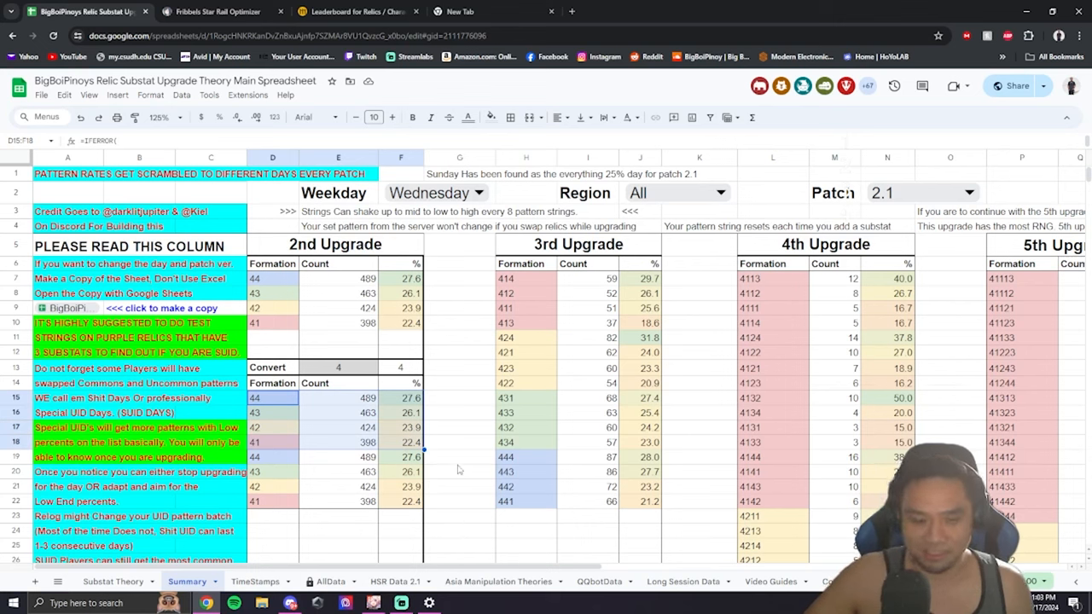
{"action": "left_click", "coordinate": [273, 398]}
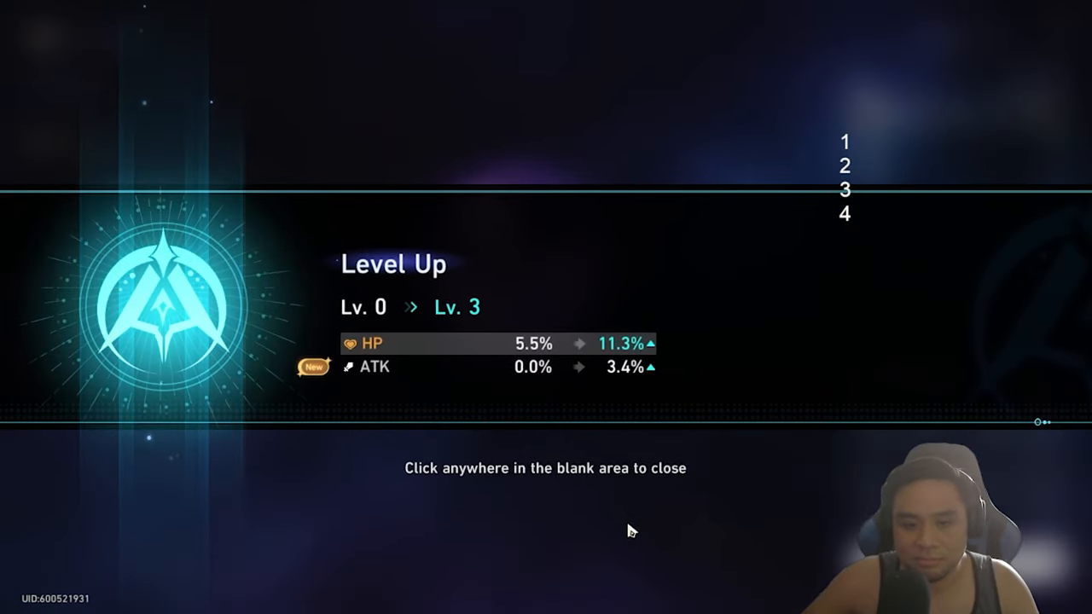
Dismiss the Level Up results after the relic reaches Lv. 3 with a new ATK substat.
{"action": "left_click", "coordinate": [631, 531]}
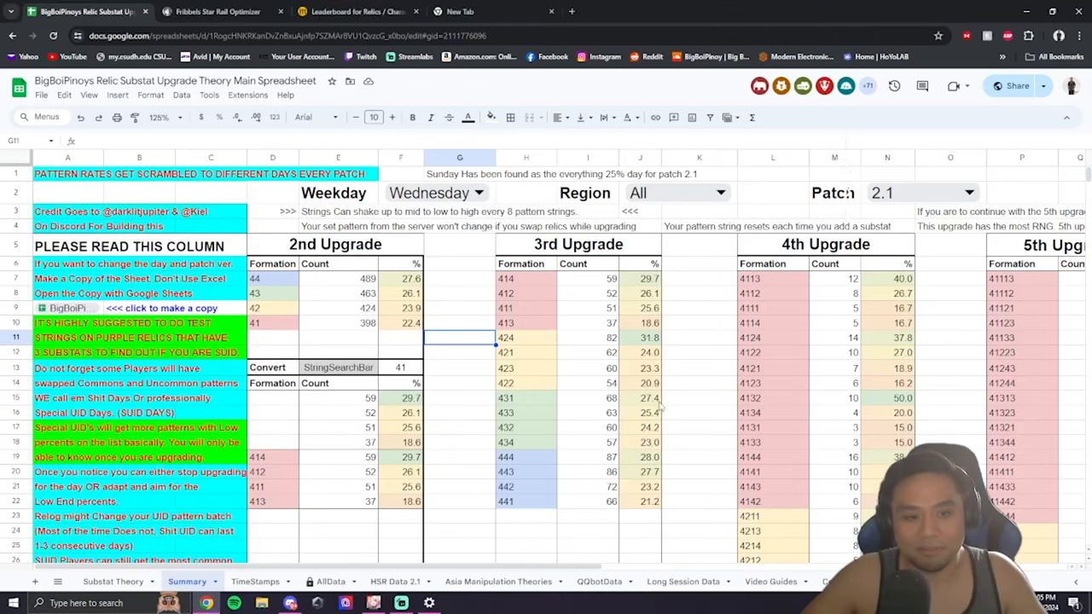
Enter search value 3 so the table lists formations 33, 34, 32 and 31.
{"action": "left_click", "coordinate": [338, 367]}
{"action": "type", "text": "3"}
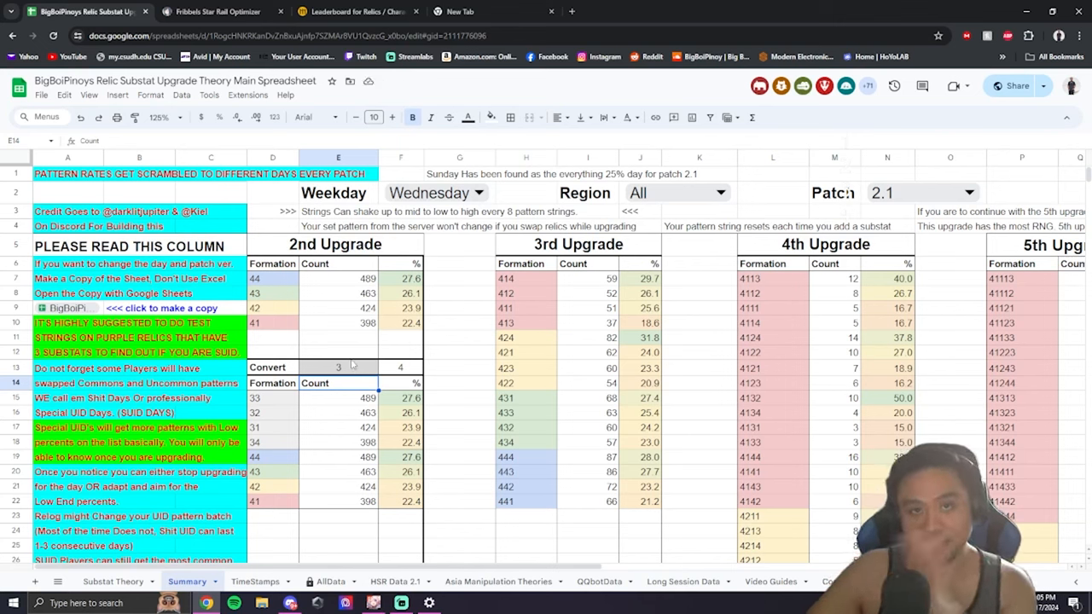
{"action": "left_click", "coordinate": [430, 604]}
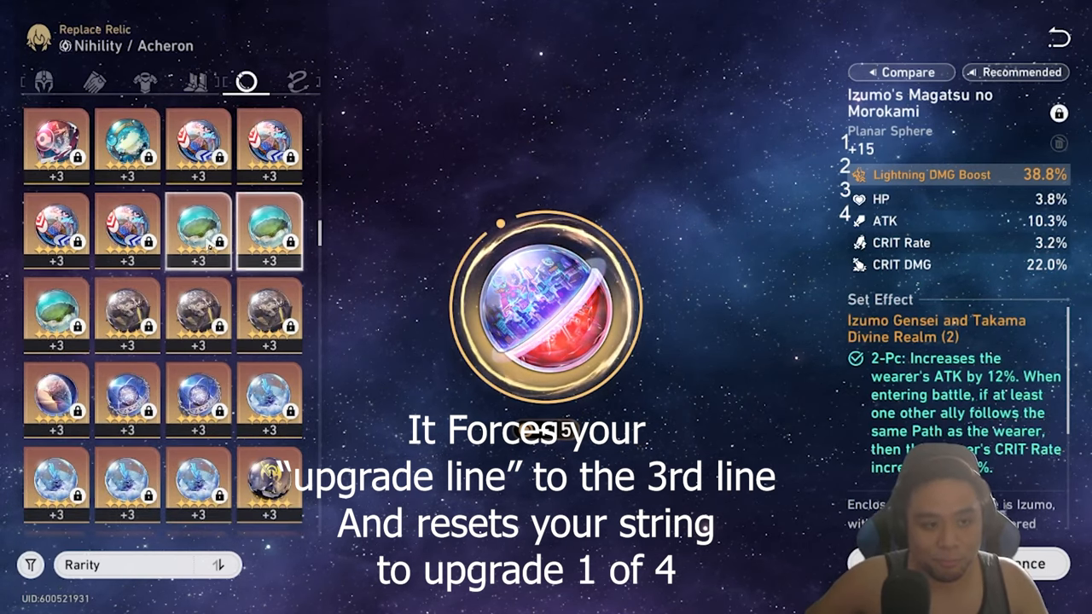
Queue Lost Gold Fragments as material to enhance the +3 Fire DMG Boost relic.
{"action": "left_click", "coordinate": [198, 231]}
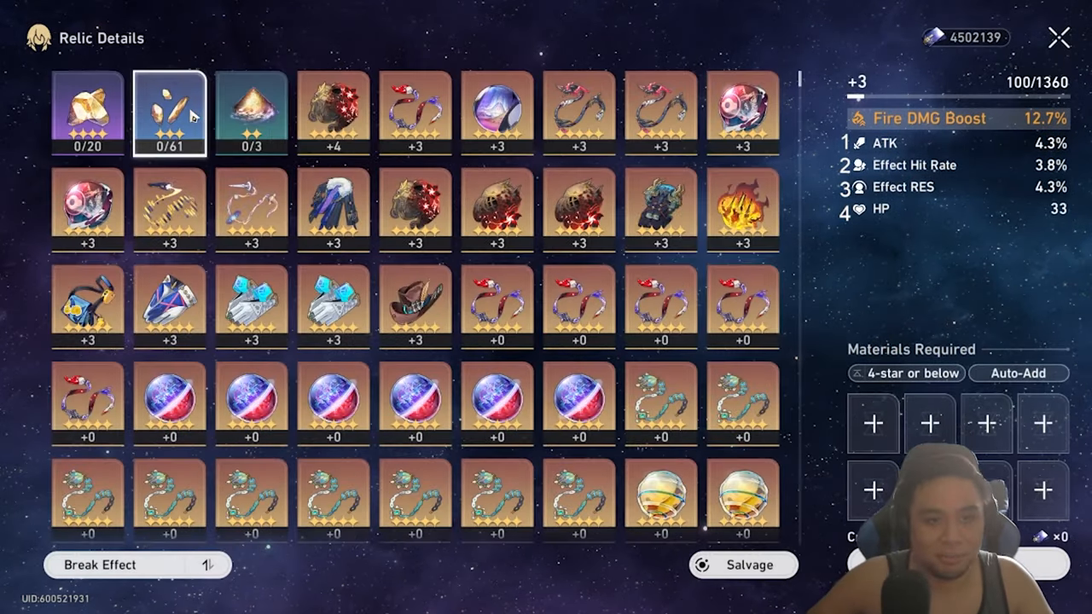
{"action": "left_click", "coordinate": [169, 113]}
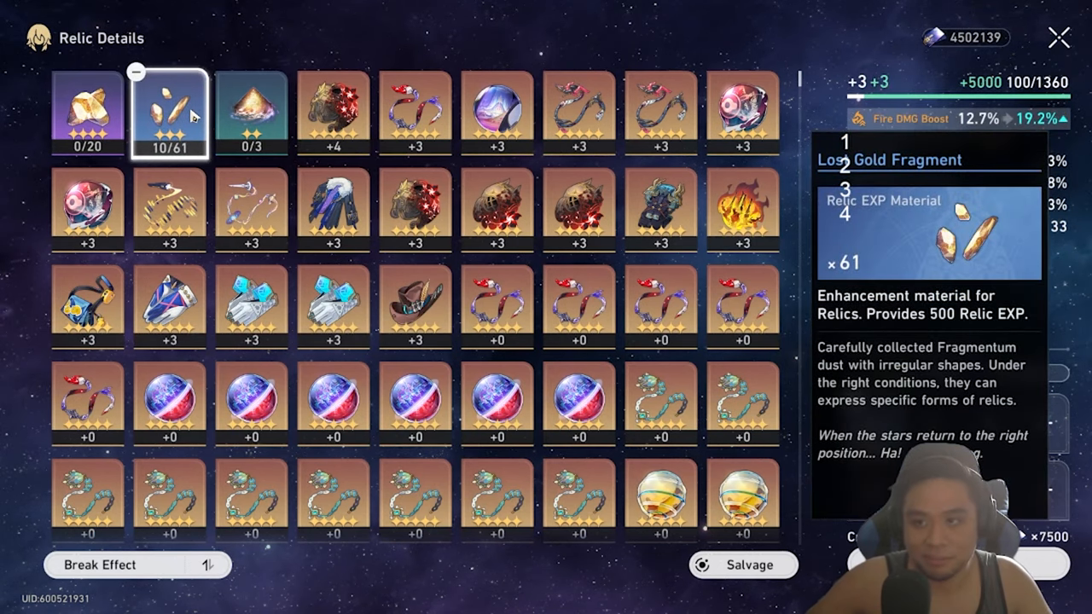
{"action": "left_click", "coordinate": [170, 112]}
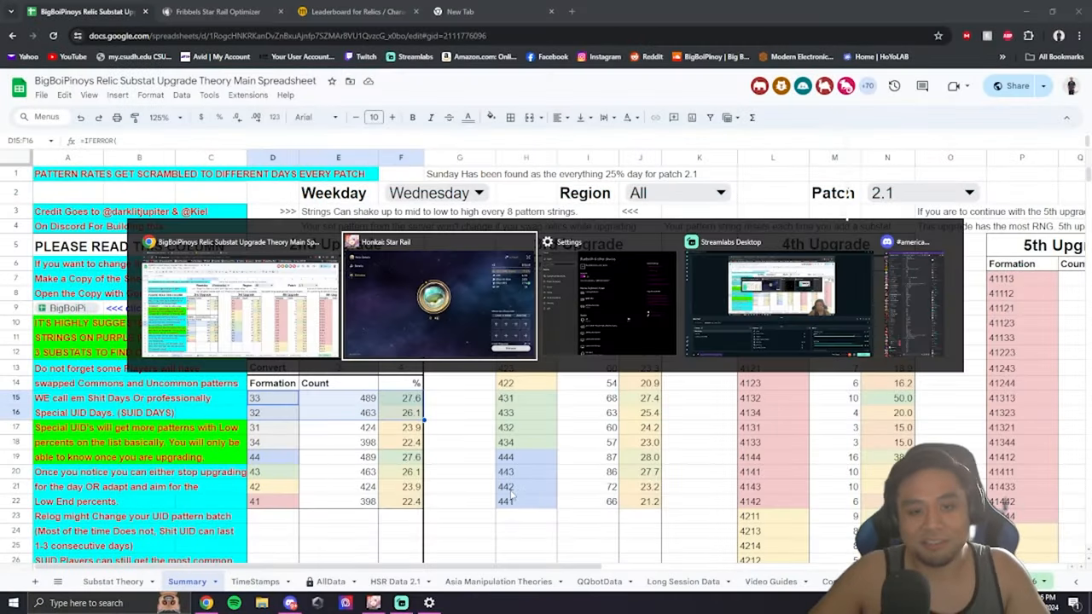
Set the spreadsheet's search value back to 4, then return to the game.
{"action": "left_click", "coordinate": [437, 303]}
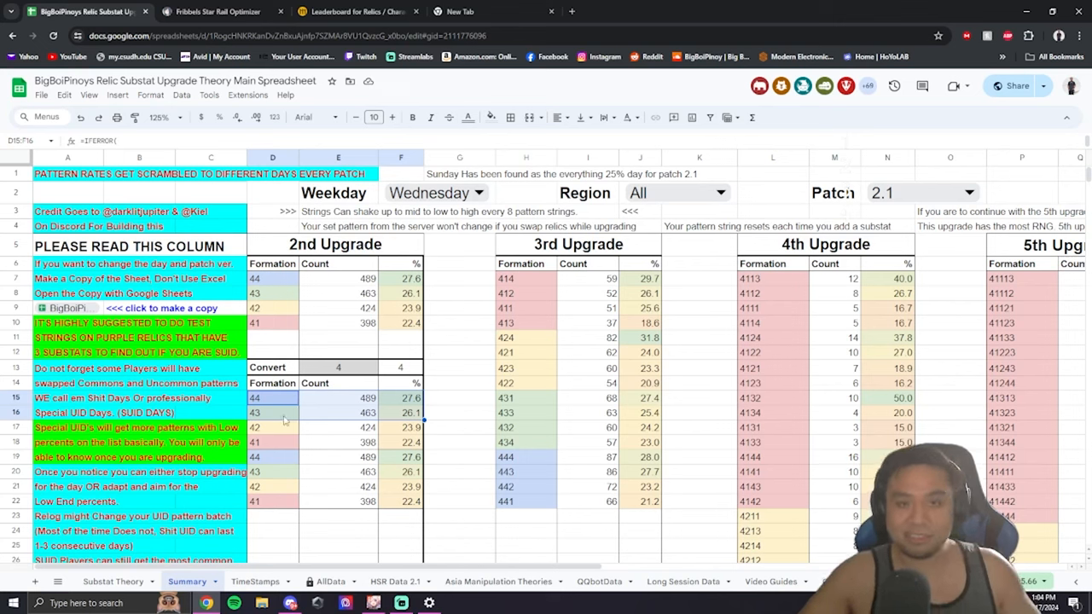
{"action": "mouse_move", "coordinate": [318, 460]}
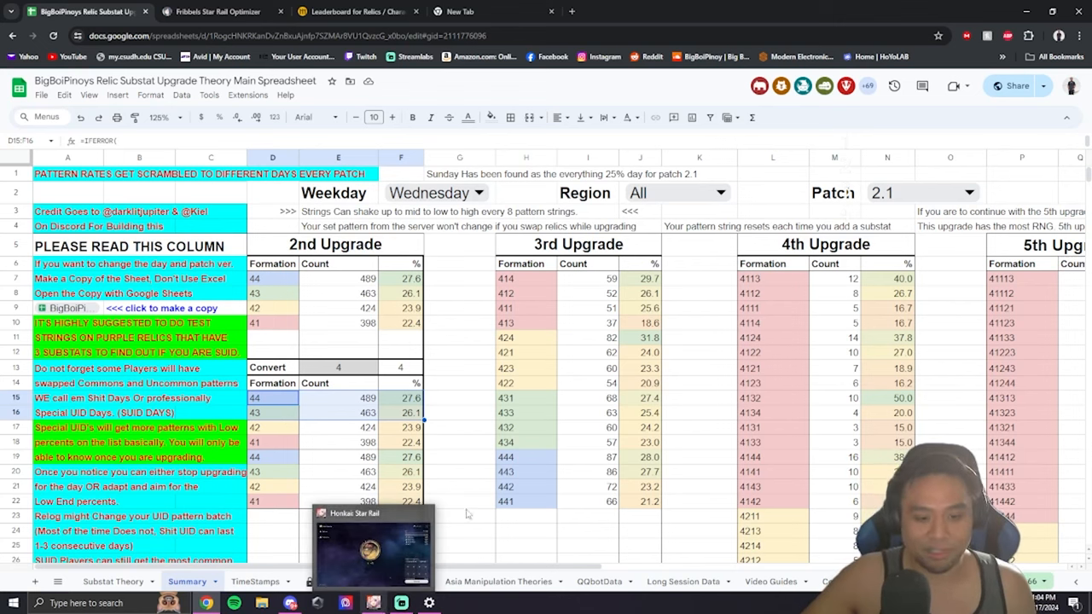
{"action": "left_click", "coordinate": [458, 486]}
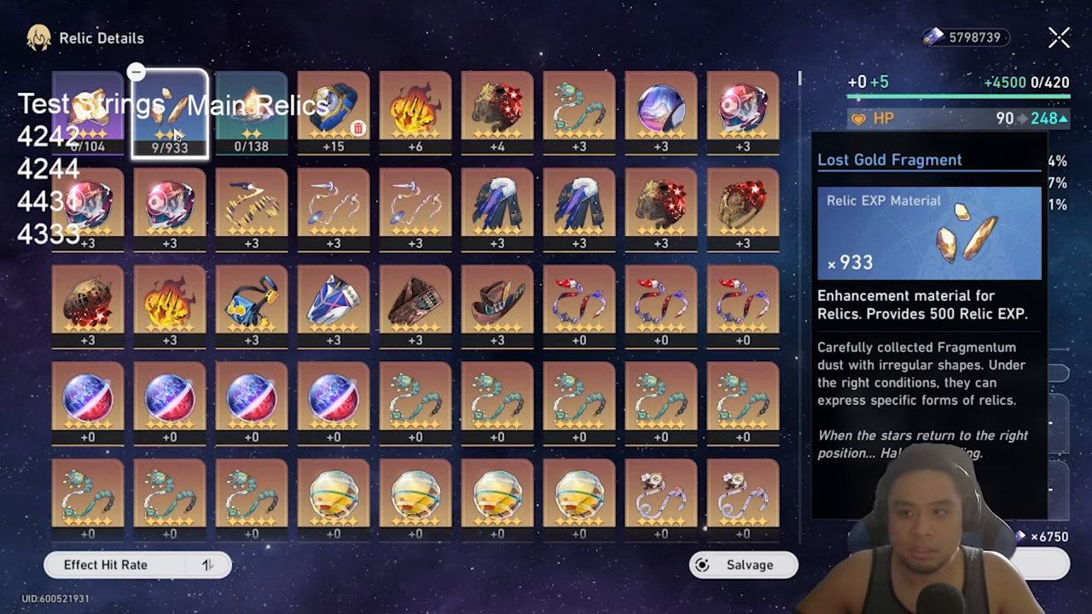
Enhance the HP relic to Lv. 6, then check the 3rd Upgrade counts for search value 41.
{"action": "left_click", "coordinate": [168, 116]}
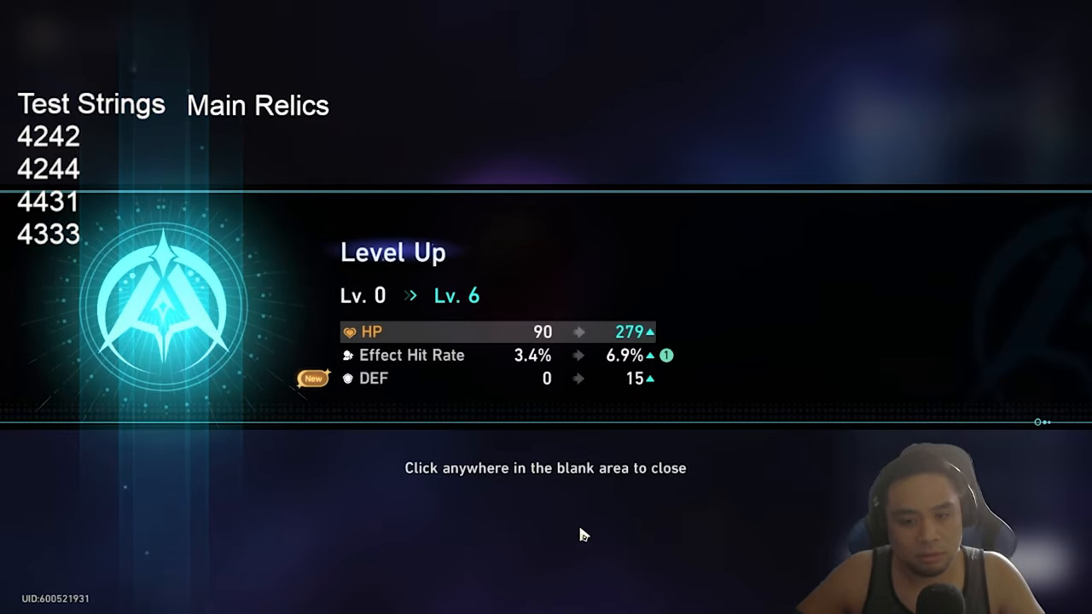
{"action": "left_click", "coordinate": [583, 532]}
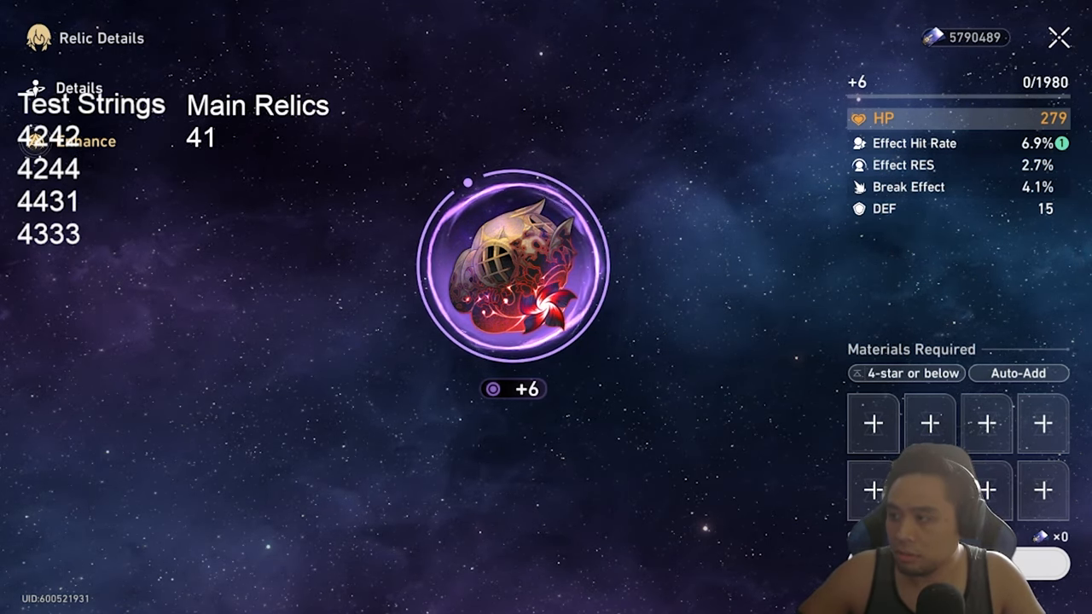
{"action": "key", "text": "alt+tab"}
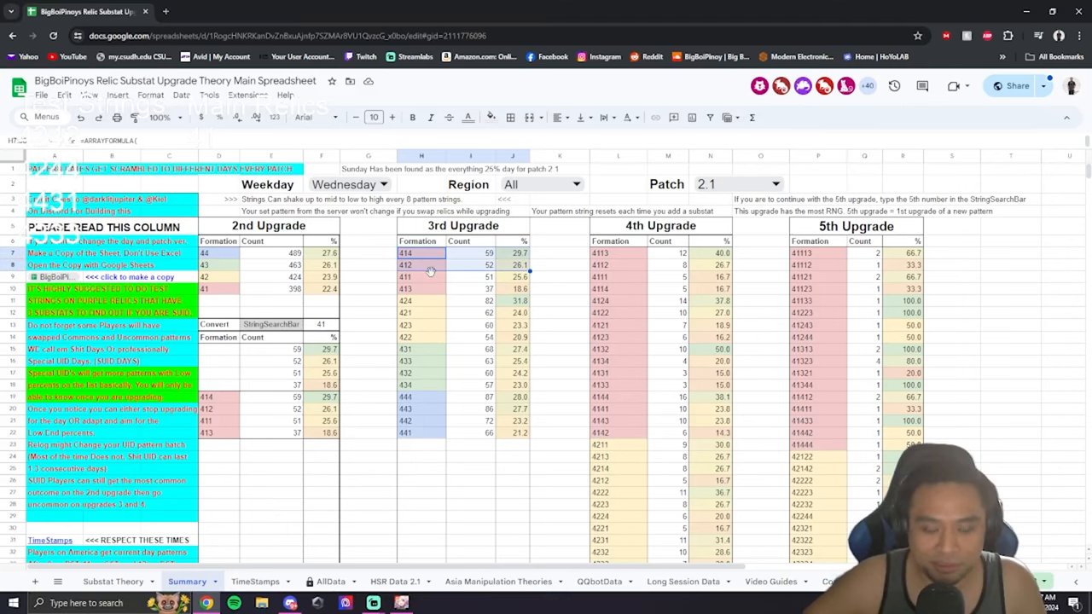
{"action": "left_click", "coordinate": [368, 481]}
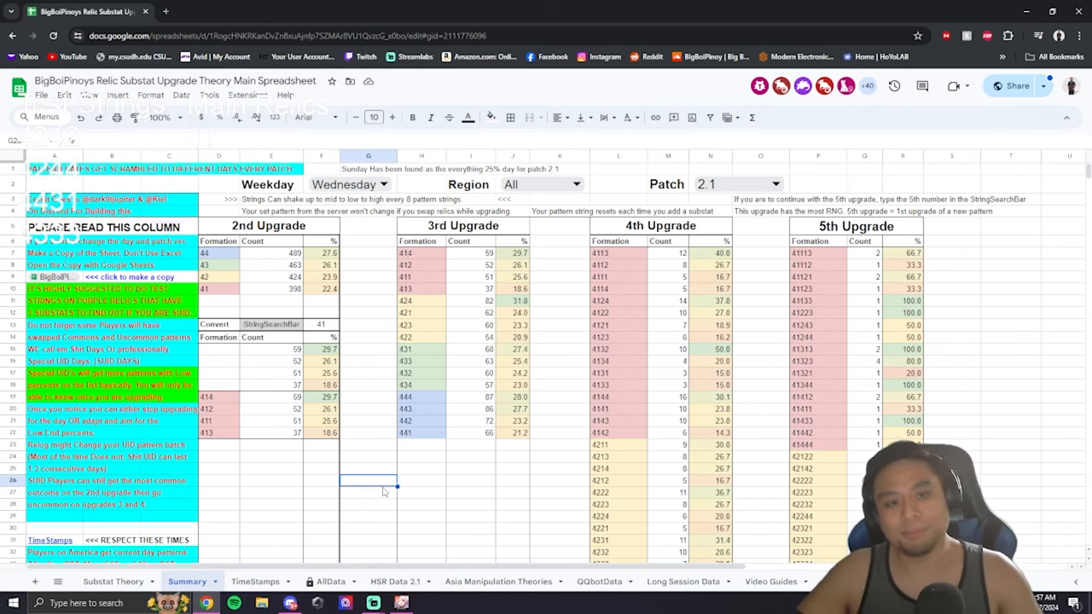
{"action": "key", "text": "alt+tab"}
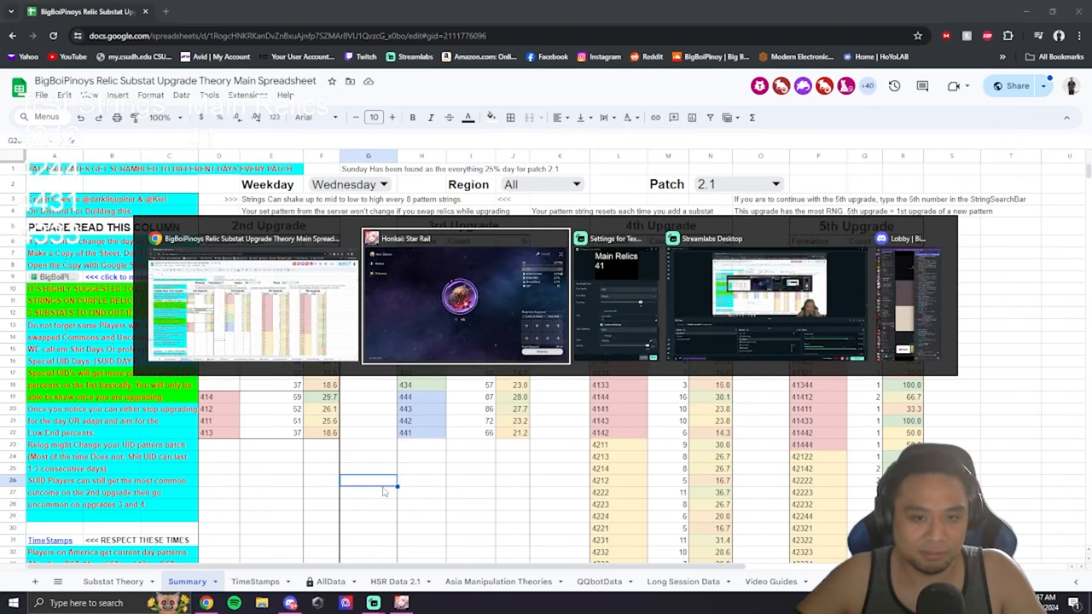
Compare the +12 Pioneer's Heatproof Shell head relic and bring up the +6 ATK relic for enhancement.
{"action": "left_click", "coordinate": [467, 299]}
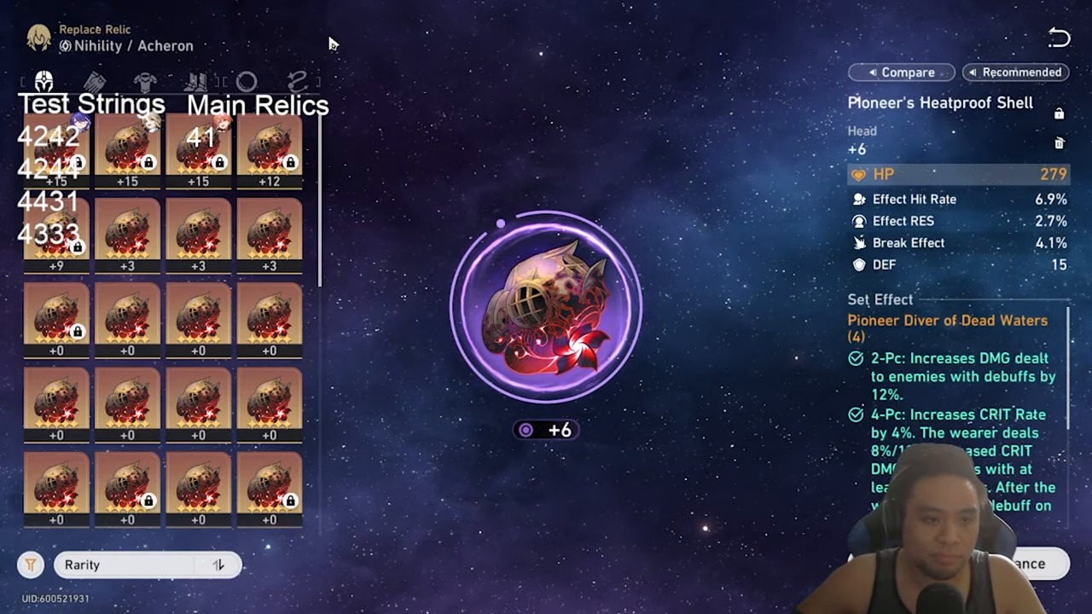
{"action": "left_click", "coordinate": [269, 151]}
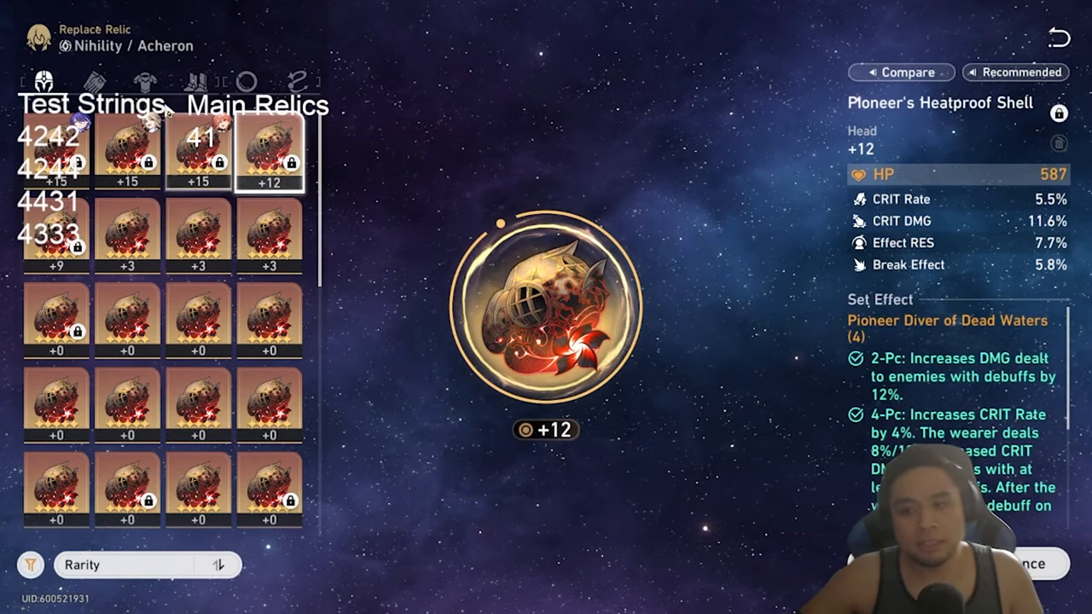
{"action": "left_click", "coordinate": [198, 153]}
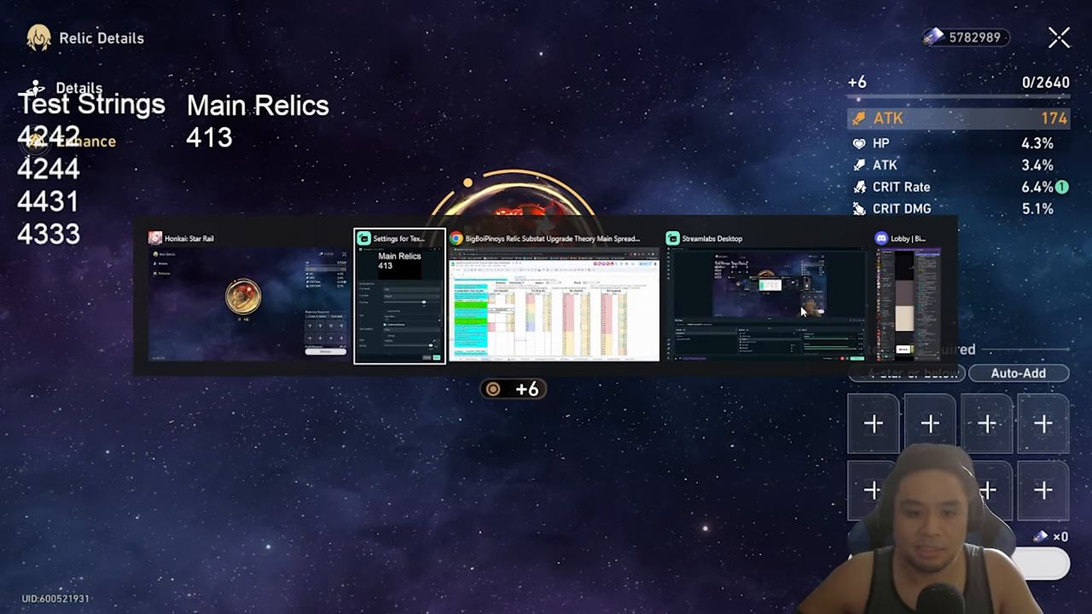
Select the 4th Upgrade formations 4131–4134 that follow the 413 pattern and read their counts.
{"action": "left_click", "coordinate": [553, 304]}
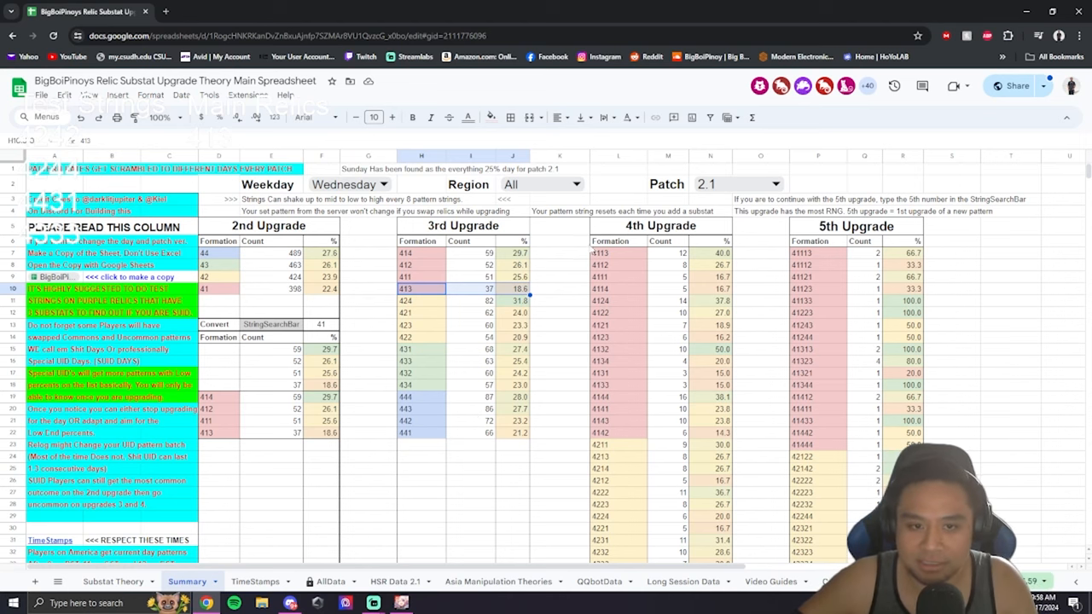
{"action": "mouse_move", "coordinate": [657, 463]}
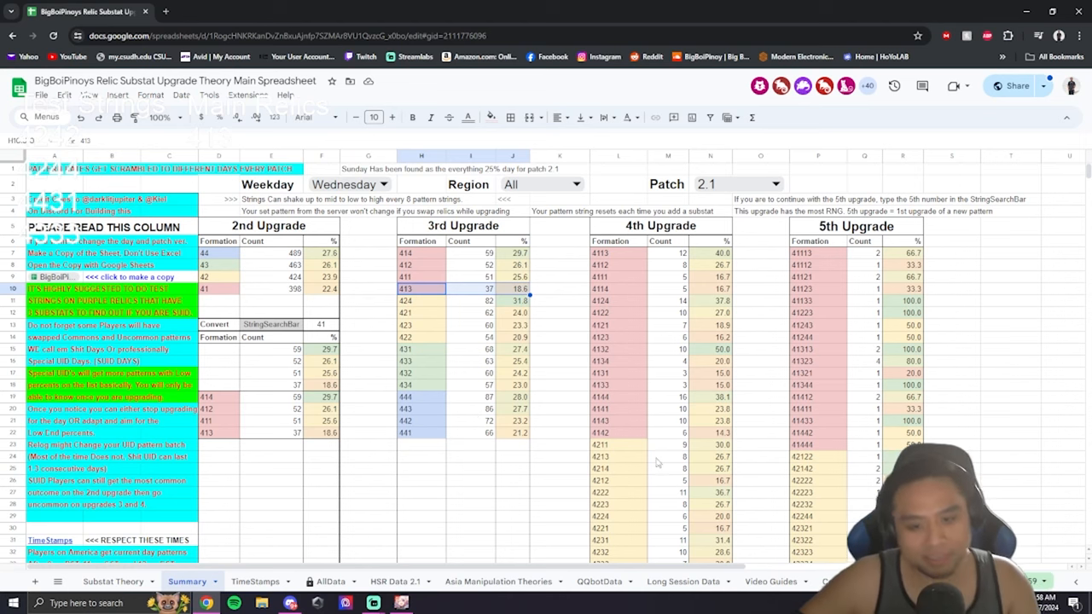
{"action": "scroll", "scroll_direction": "down", "scroll_amount": 3}
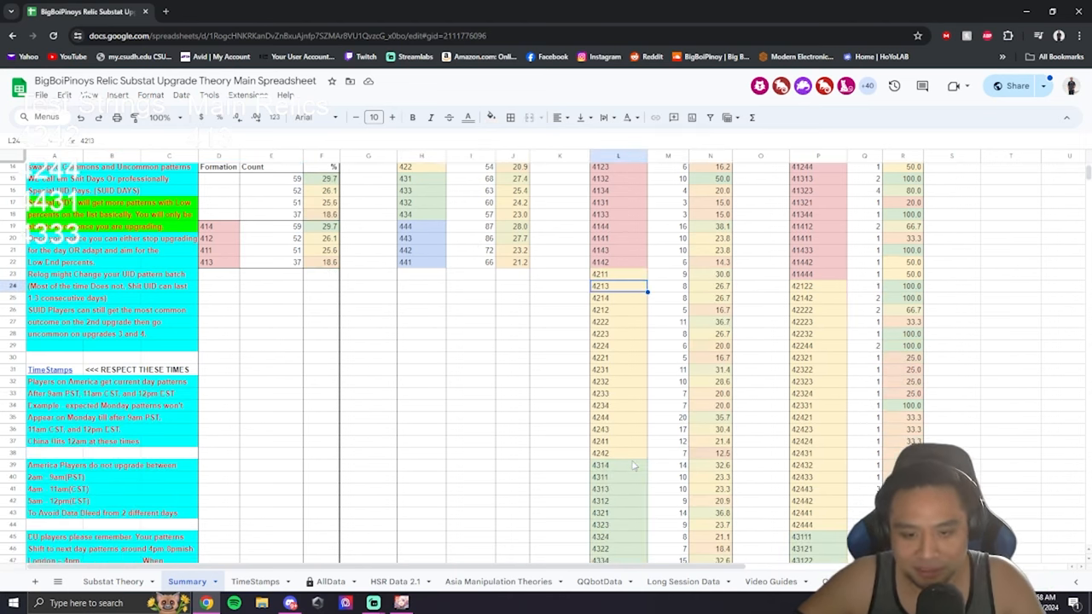
{"action": "scroll", "scroll_direction": "up", "scroll_amount": 3}
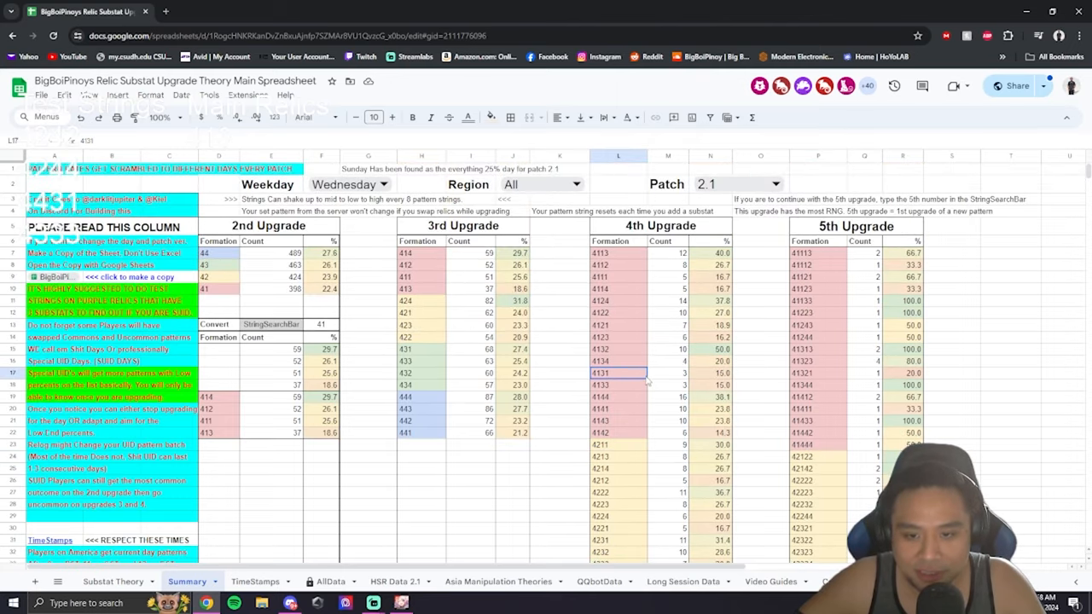
{"action": "left_click", "coordinate": [600, 348]}
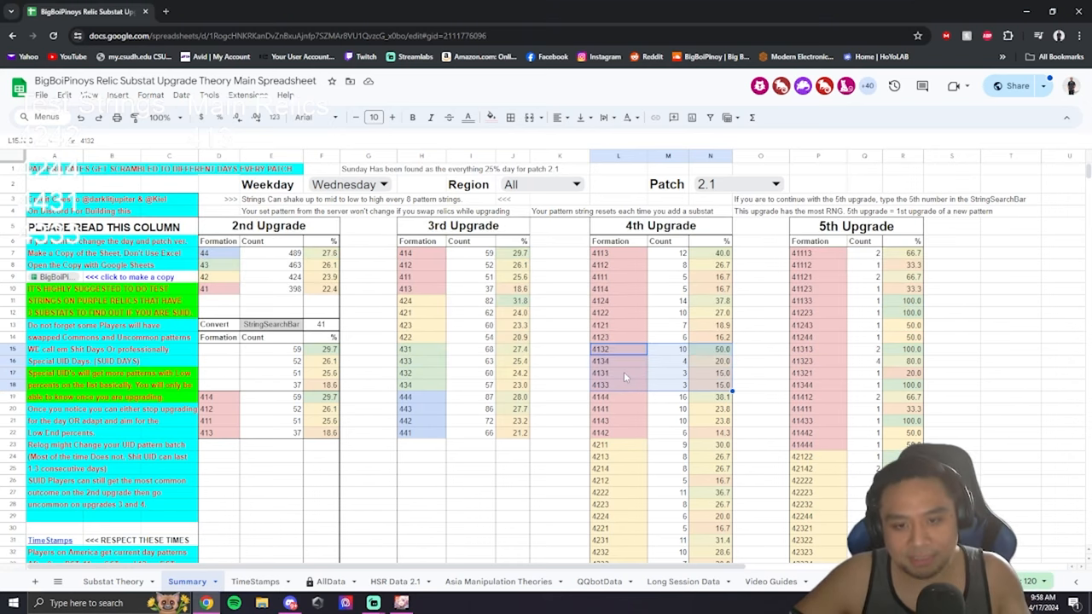
{"action": "mouse_move", "coordinate": [584, 430]}
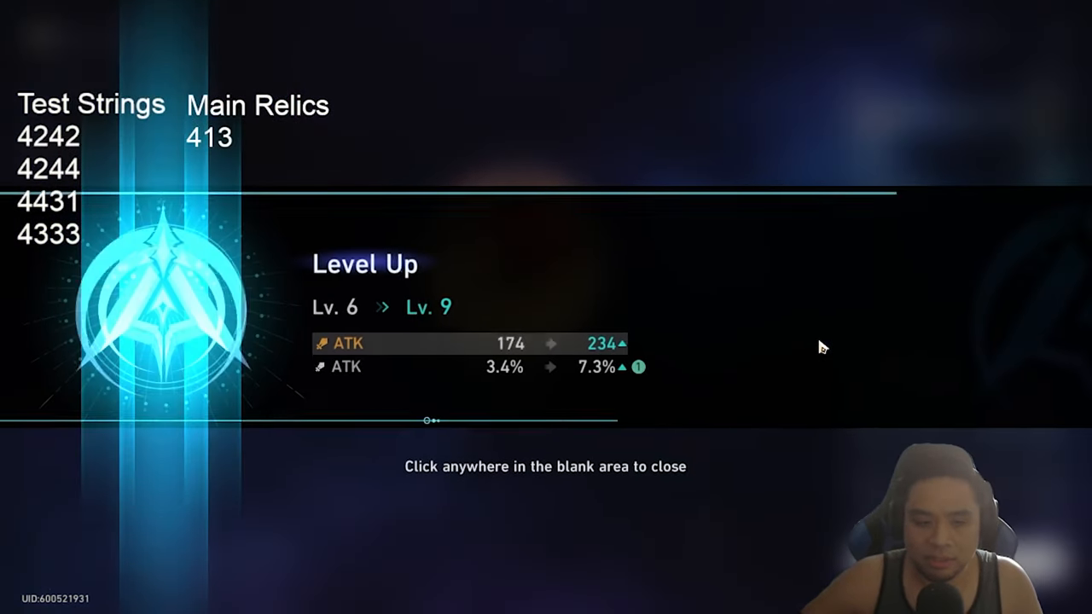
Finish the ATK relic level-up, enhance the HP head relic to +6, and return to the spreadsheet.
{"action": "left_click", "coordinate": [819, 346]}
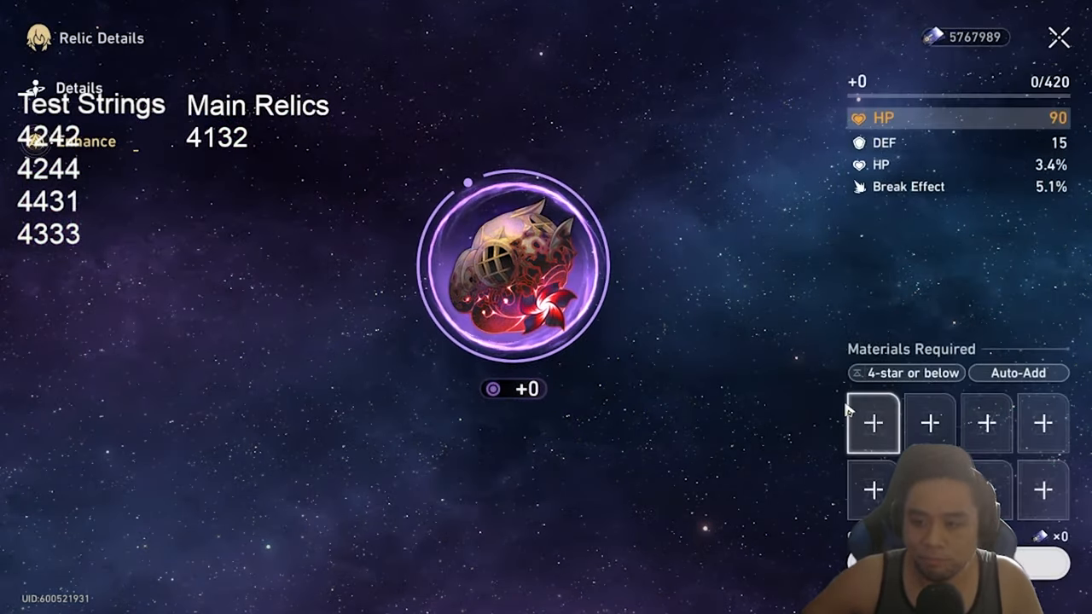
{"action": "left_click", "coordinate": [874, 423]}
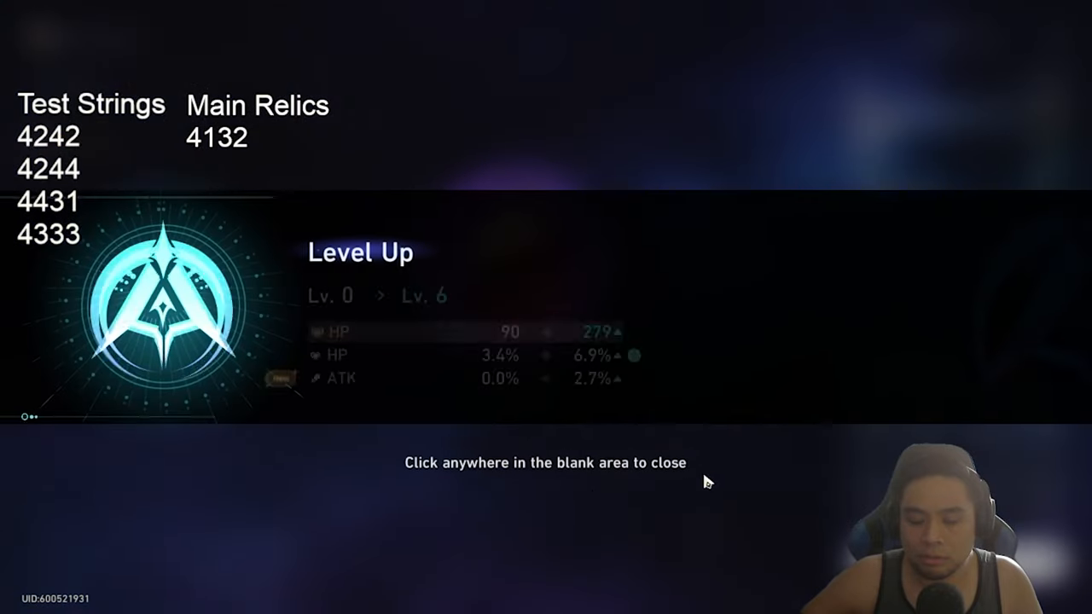
{"action": "left_click", "coordinate": [708, 482]}
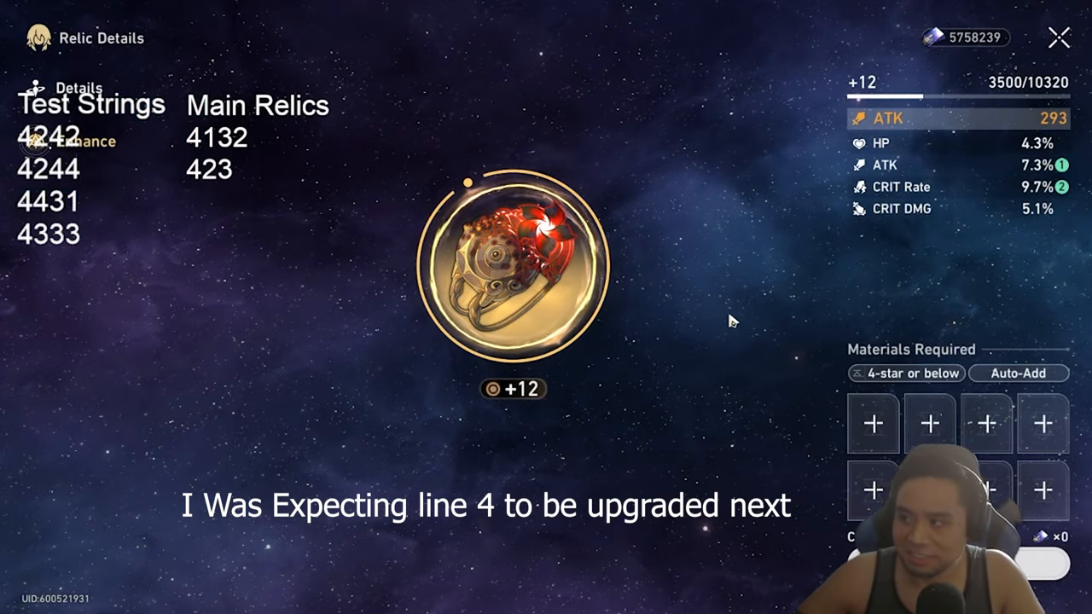
{"action": "key", "text": "alt+tab"}
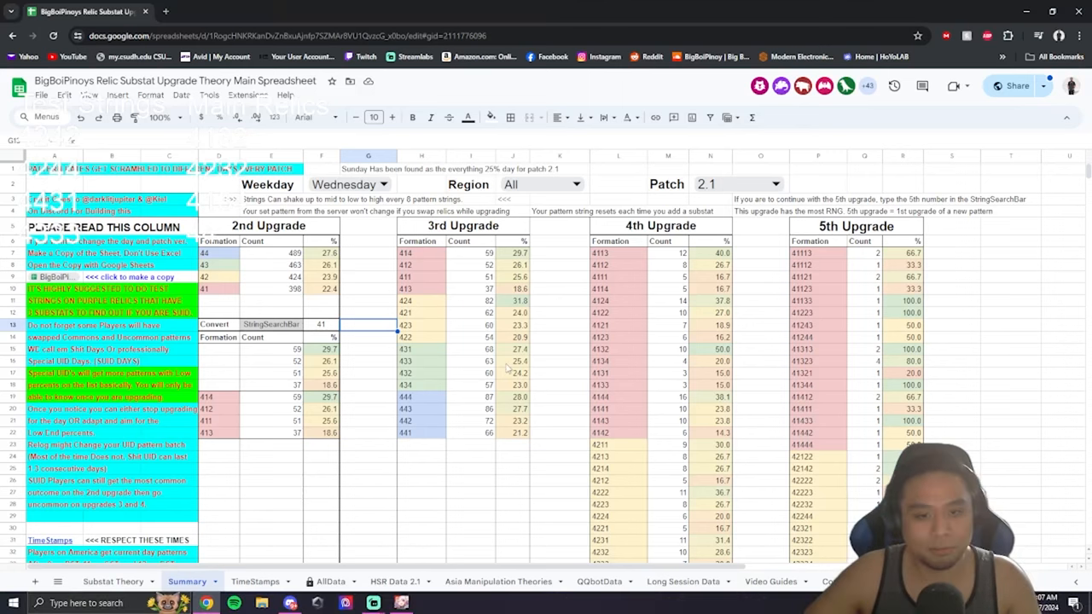
{"action": "left_click", "coordinate": [406, 396]}
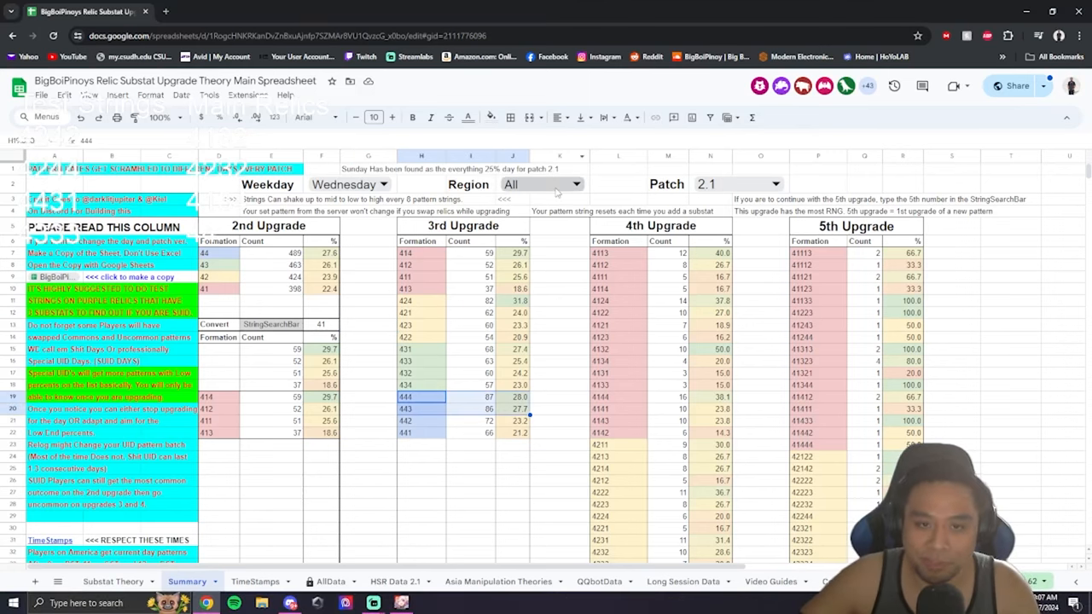
{"action": "left_click", "coordinate": [527, 184]}
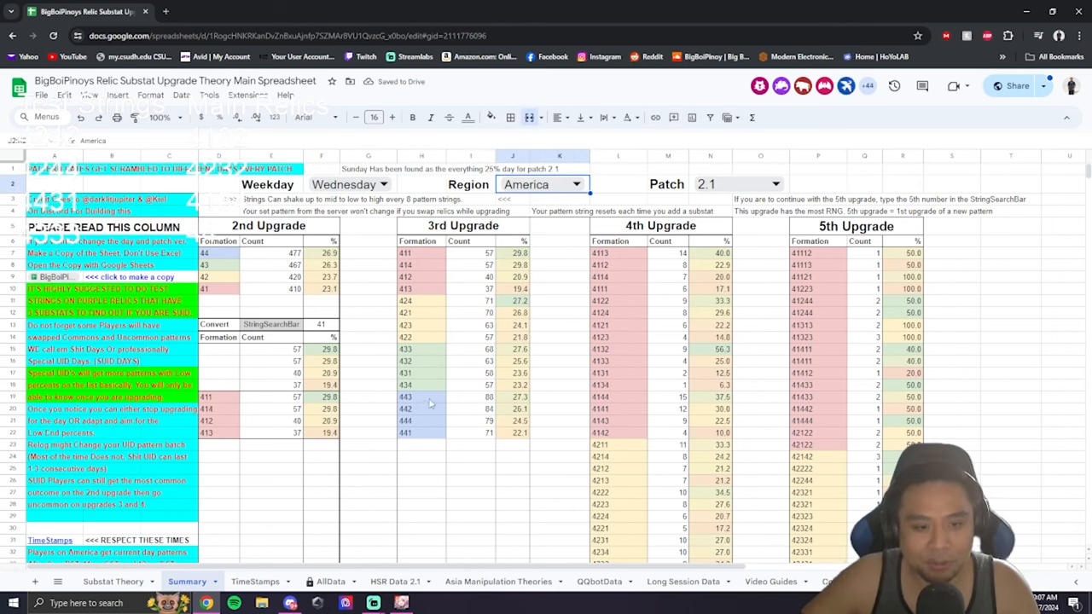
{"action": "left_click", "coordinate": [577, 185]}
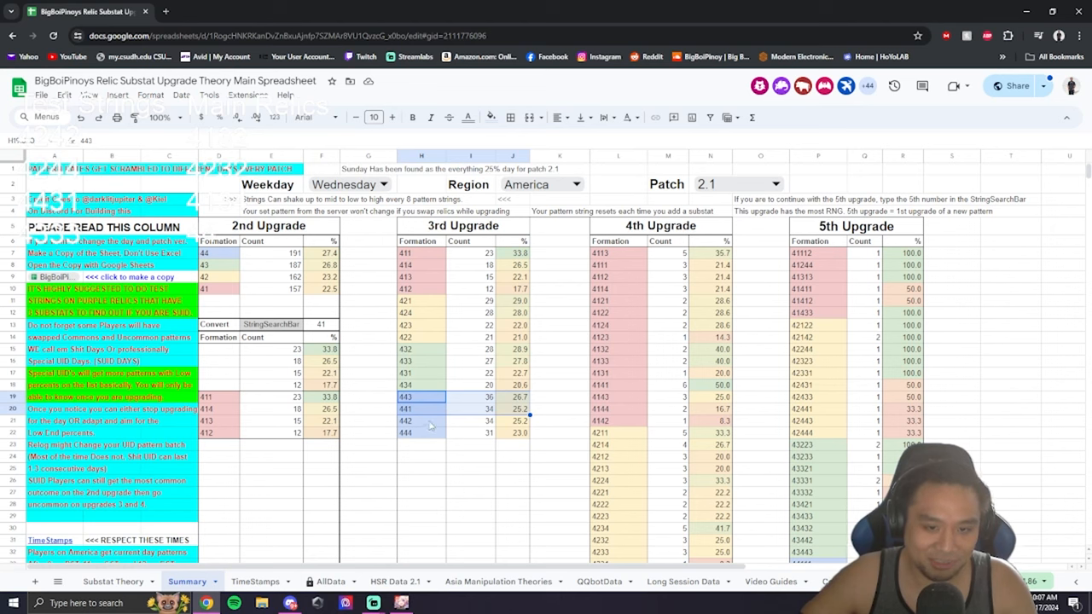
{"action": "left_click", "coordinate": [577, 184]}
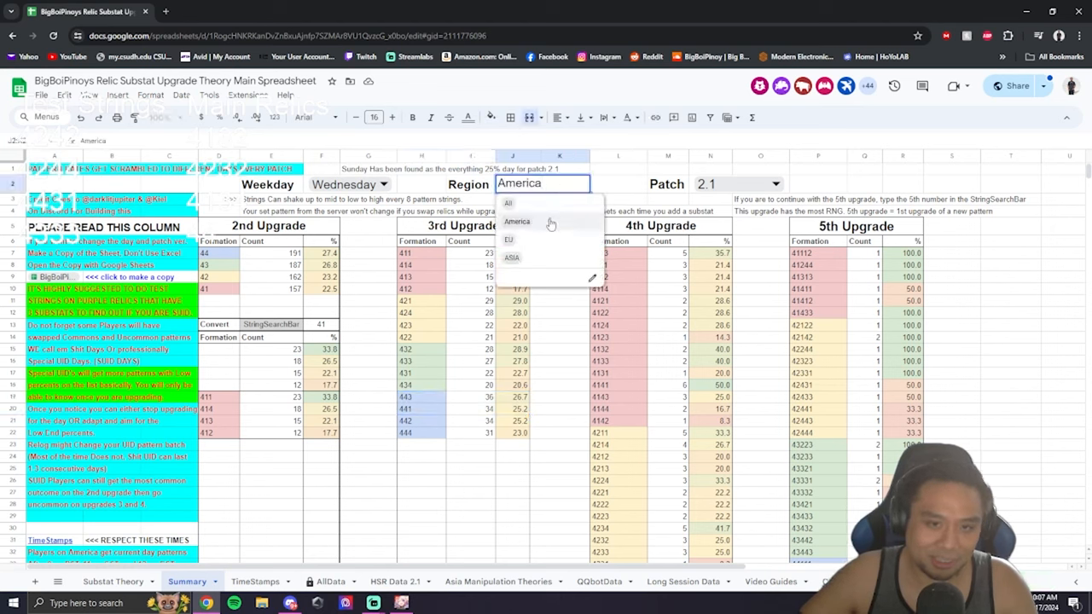
{"action": "left_click", "coordinate": [508, 203]}
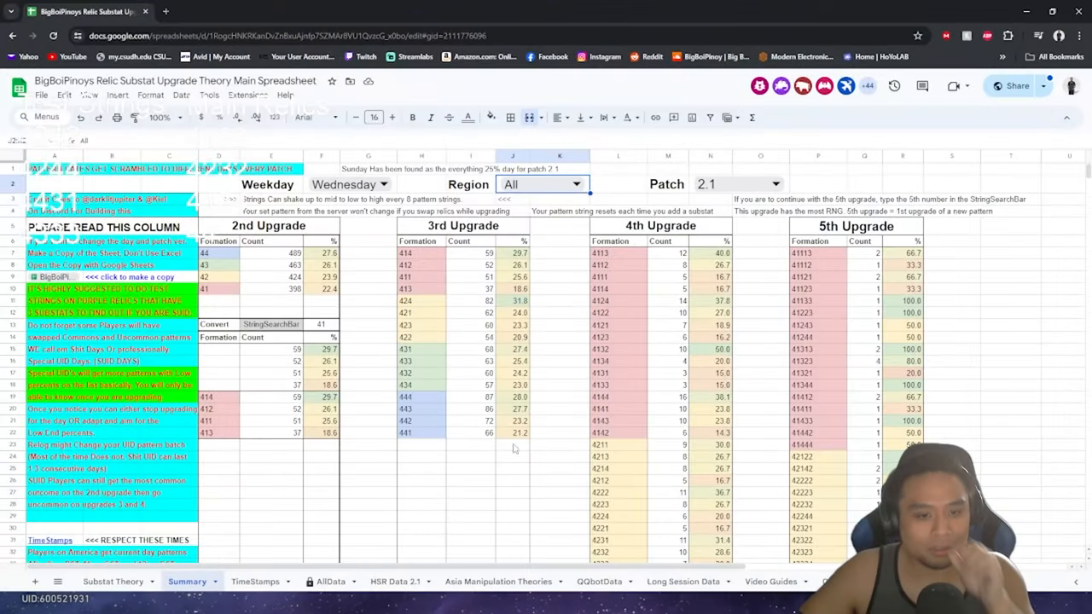
{"action": "left_click", "coordinate": [471, 481]}
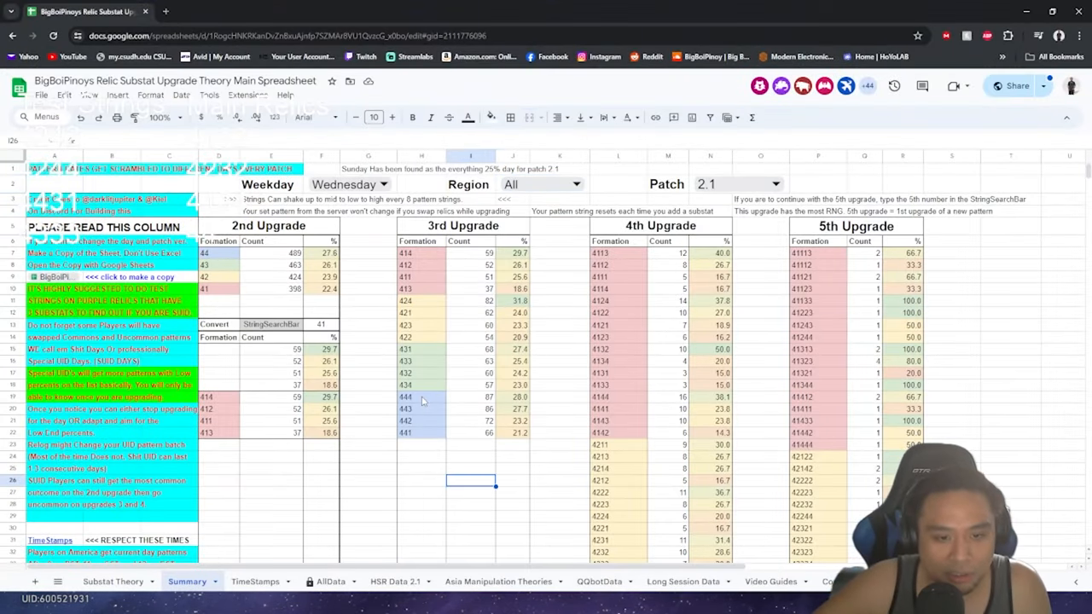
{"action": "left_click", "coordinate": [420, 396]}
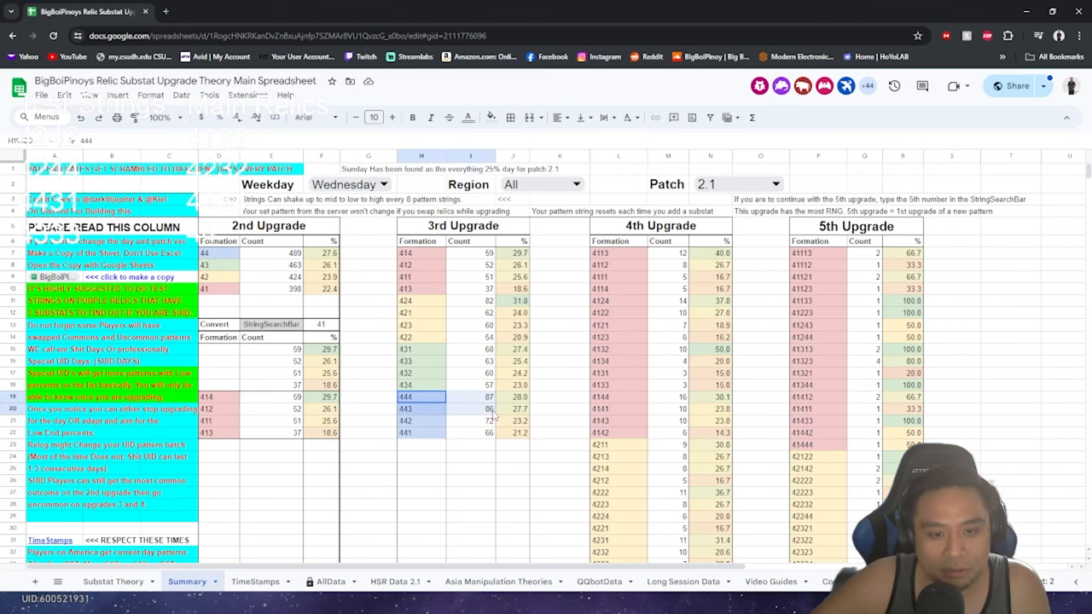
{"action": "left_click", "coordinate": [471, 503]}
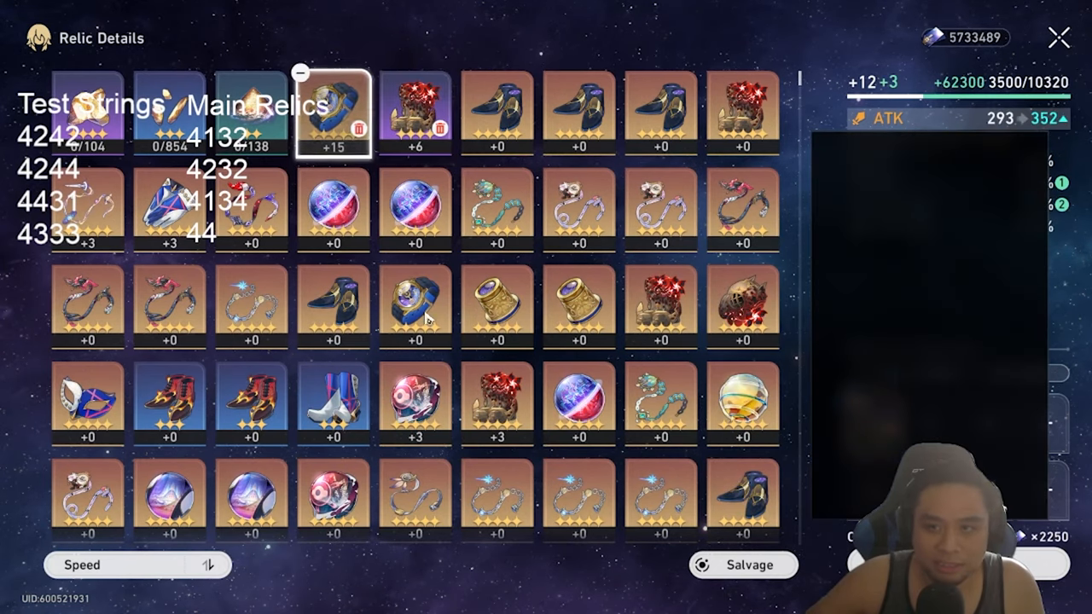
Add a fodder relic to enhance the ATK relic from +12 to +15.
{"action": "left_click", "coordinate": [498, 503]}
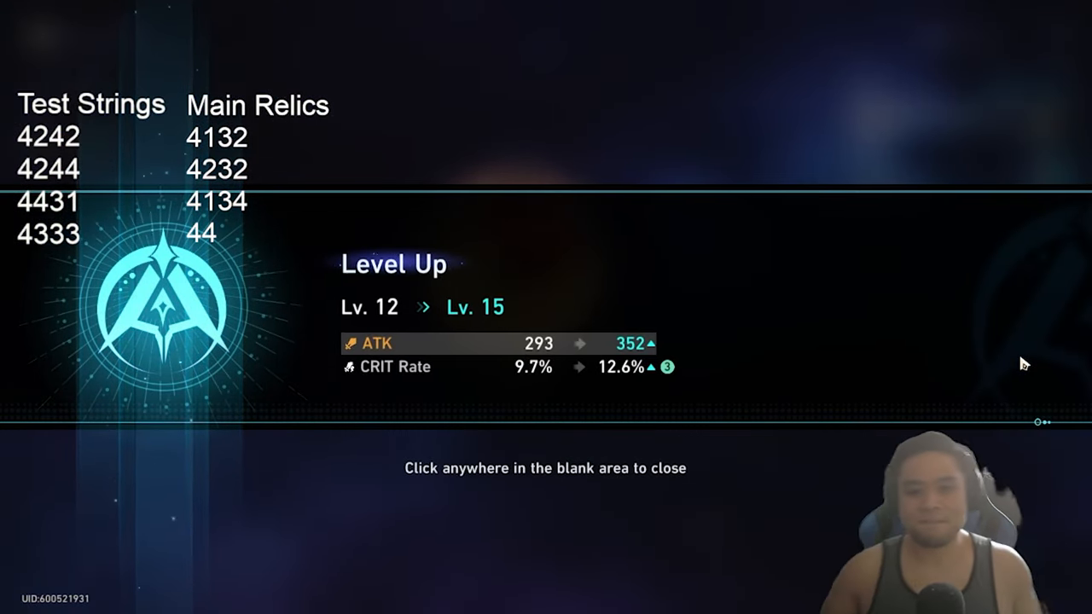
{"action": "mouse_move", "coordinate": [1026, 357]}
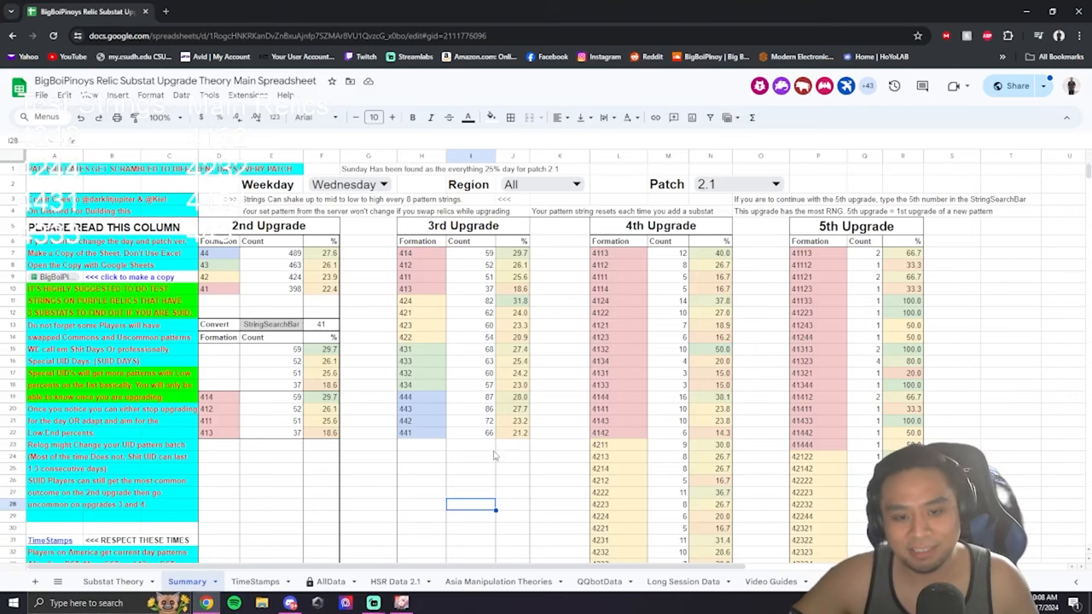
{"action": "left_click", "coordinate": [420, 395]}
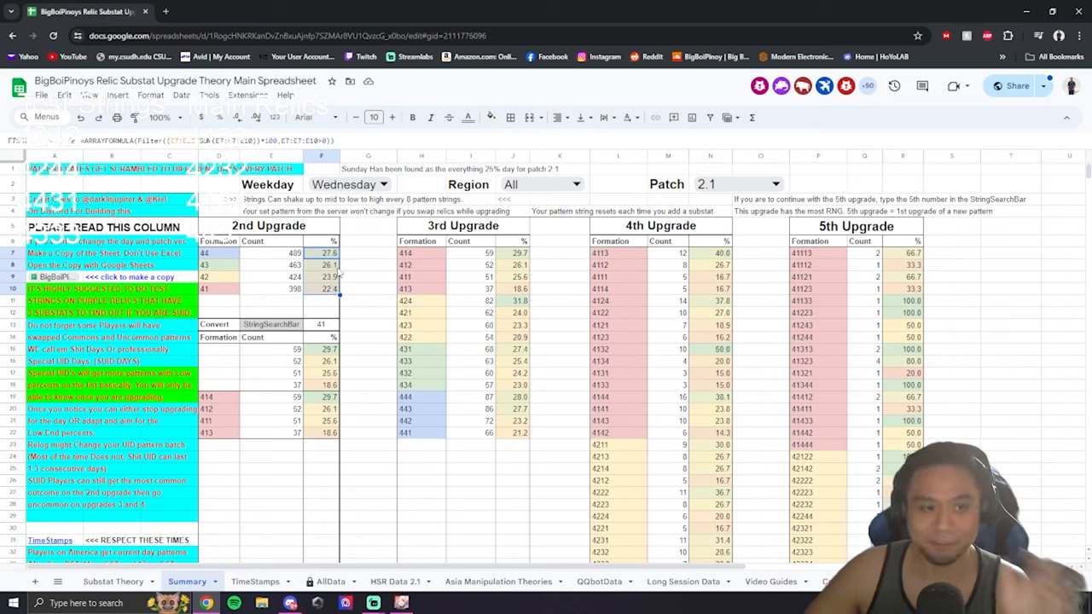
{"action": "mouse_move", "coordinate": [463, 363]}
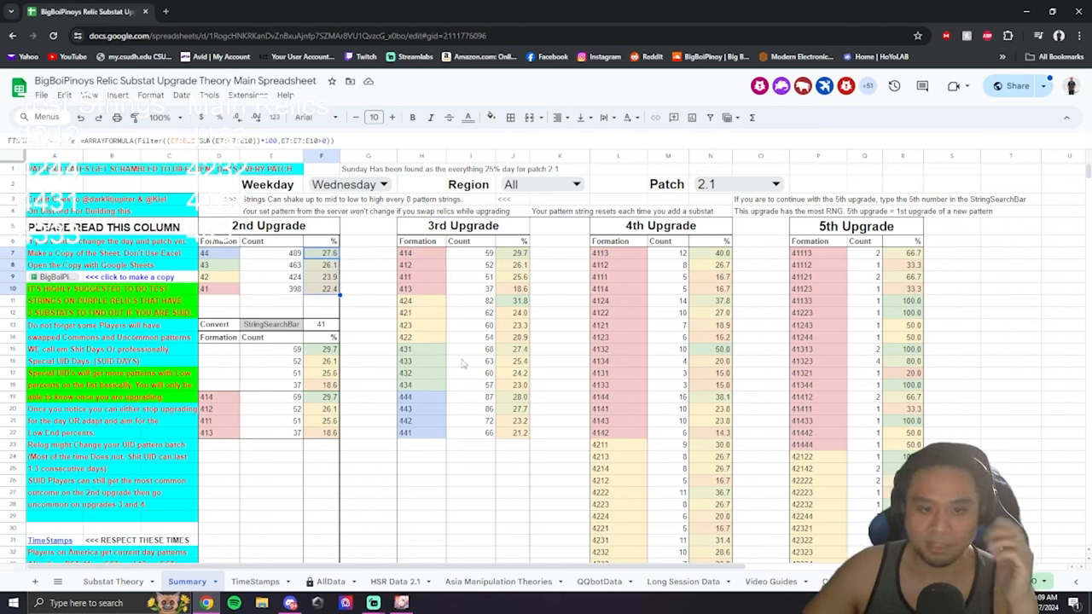
{"action": "mouse_move", "coordinate": [650, 413]}
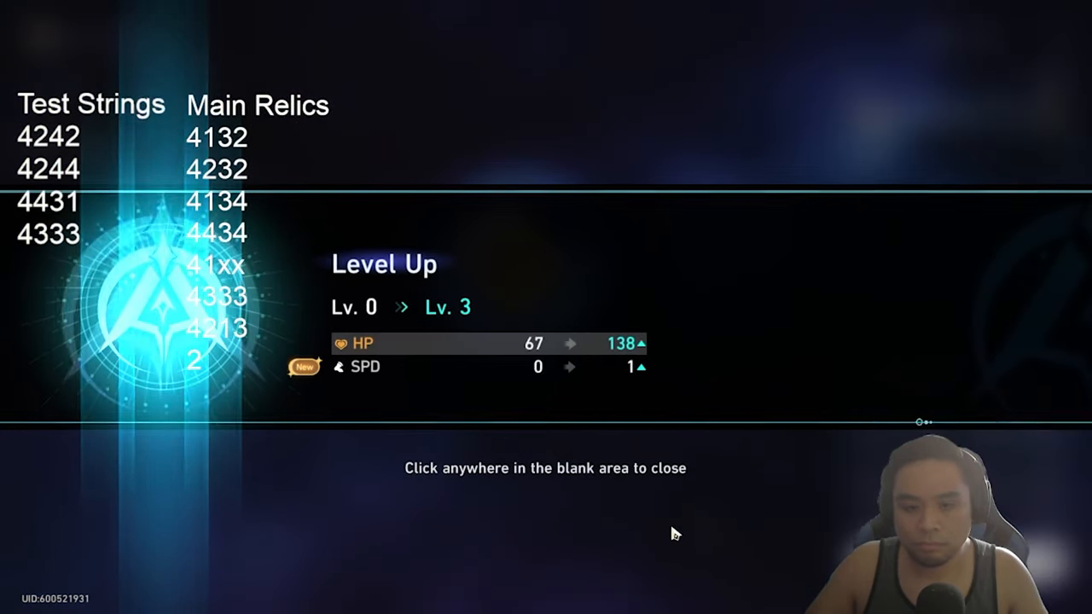
Dismiss the lens +3 result, select the +12 HP relic and adjust the material substat filter.
{"action": "left_click", "coordinate": [674, 532]}
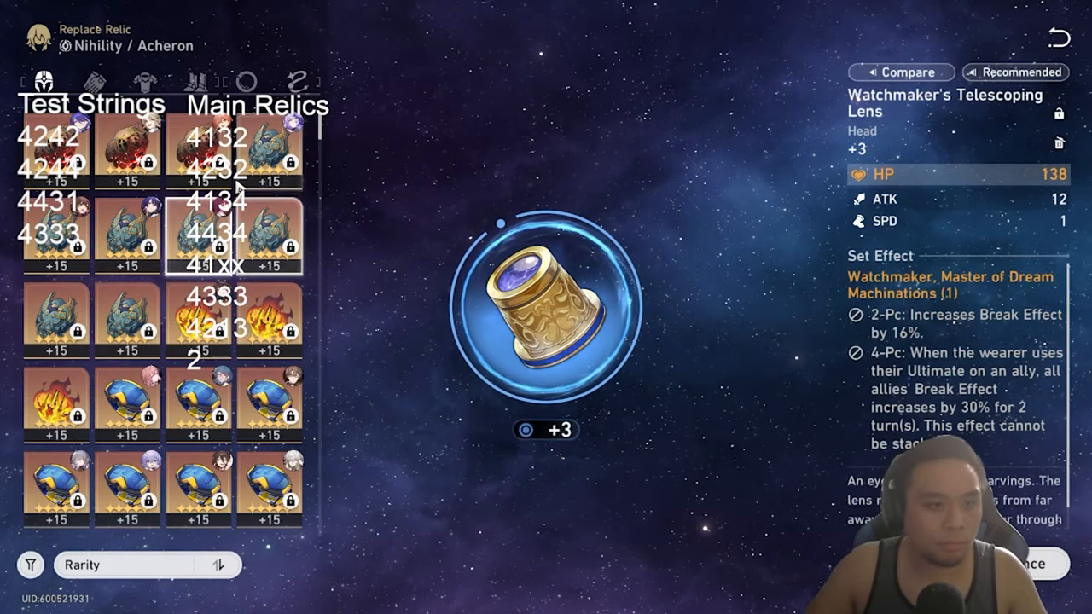
{"action": "scroll", "scroll_direction": "down", "scroll_amount": 3}
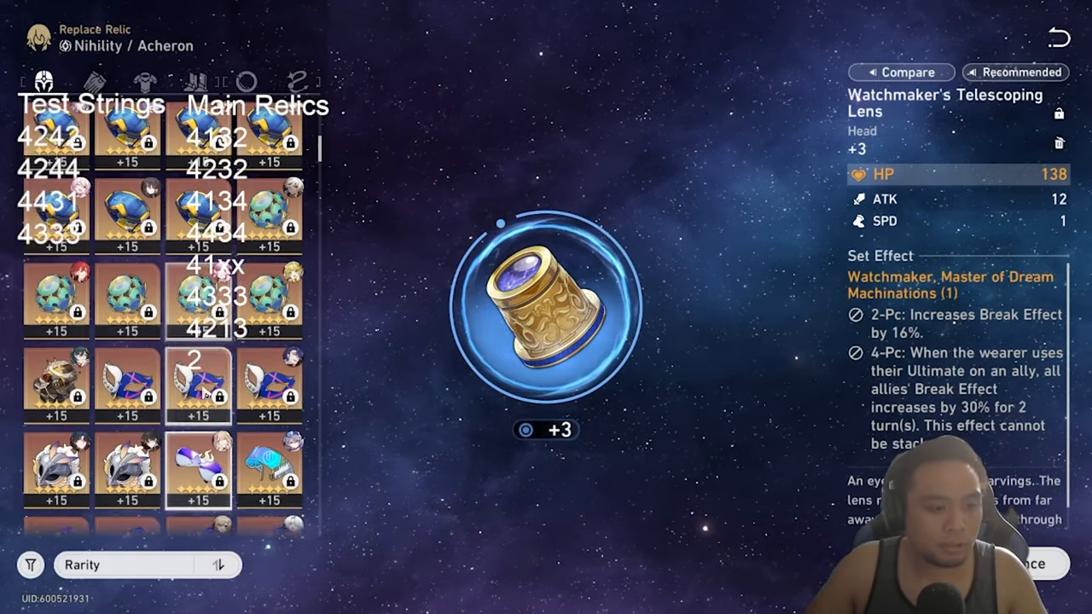
{"action": "left_click", "coordinate": [127, 367]}
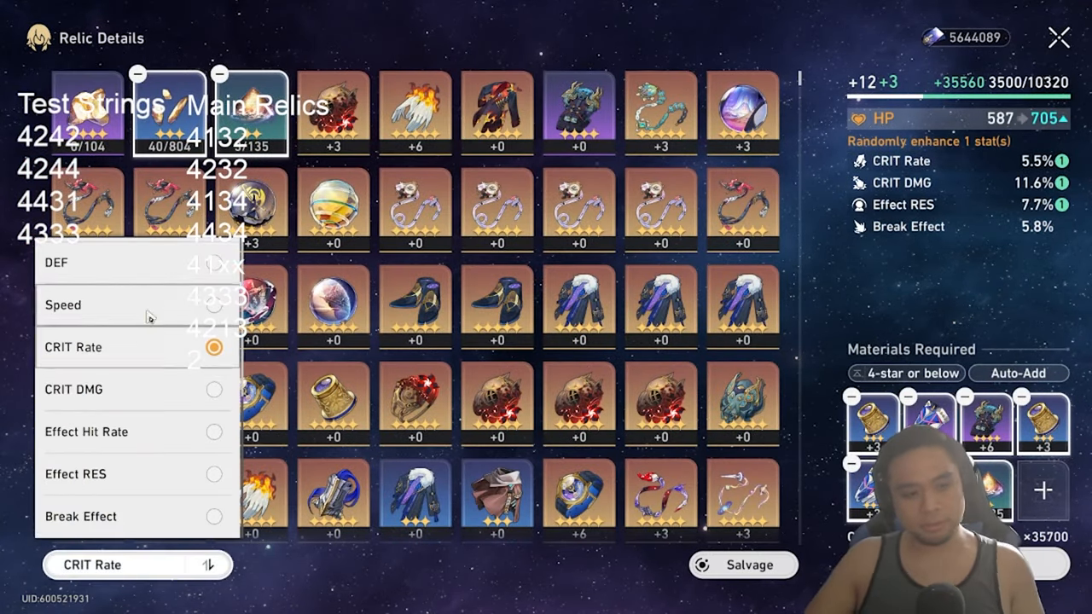
{"action": "left_click", "coordinate": [62, 303]}
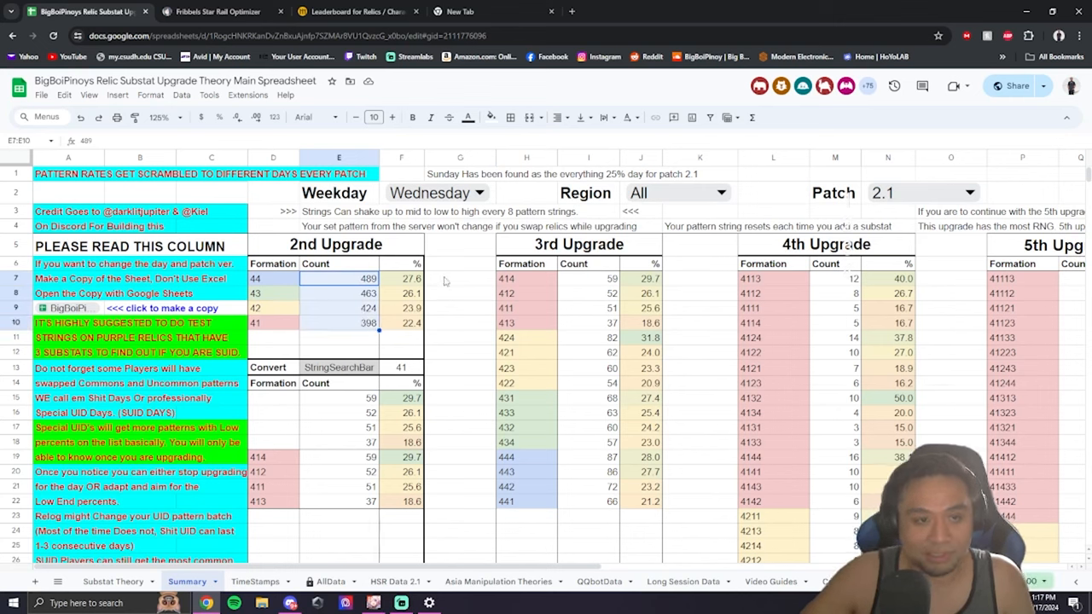
{"action": "mouse_move", "coordinate": [454, 270]}
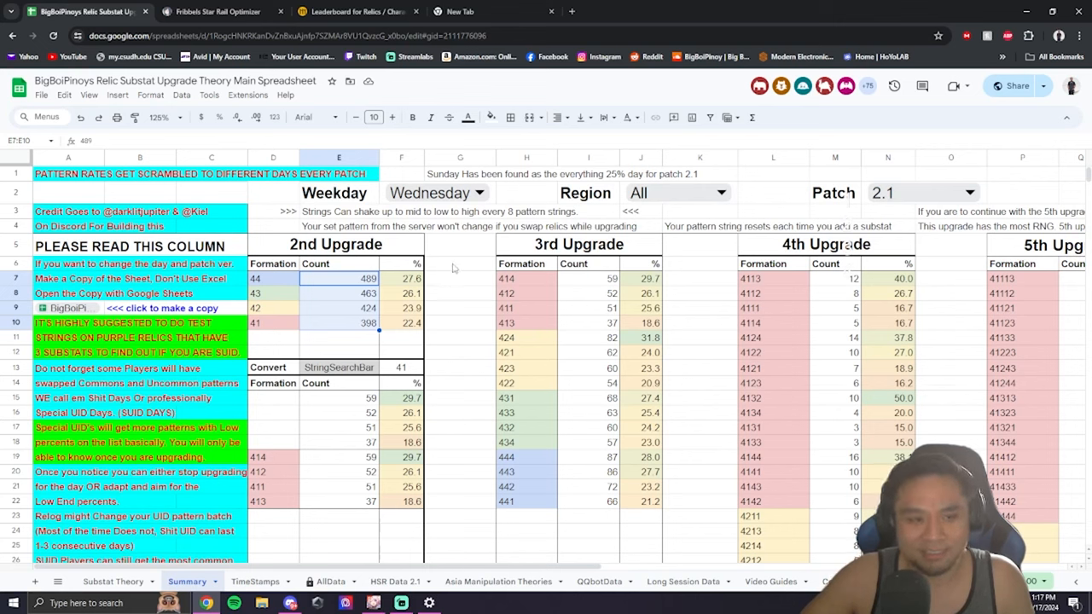
{"action": "mouse_move", "coordinate": [533, 308]}
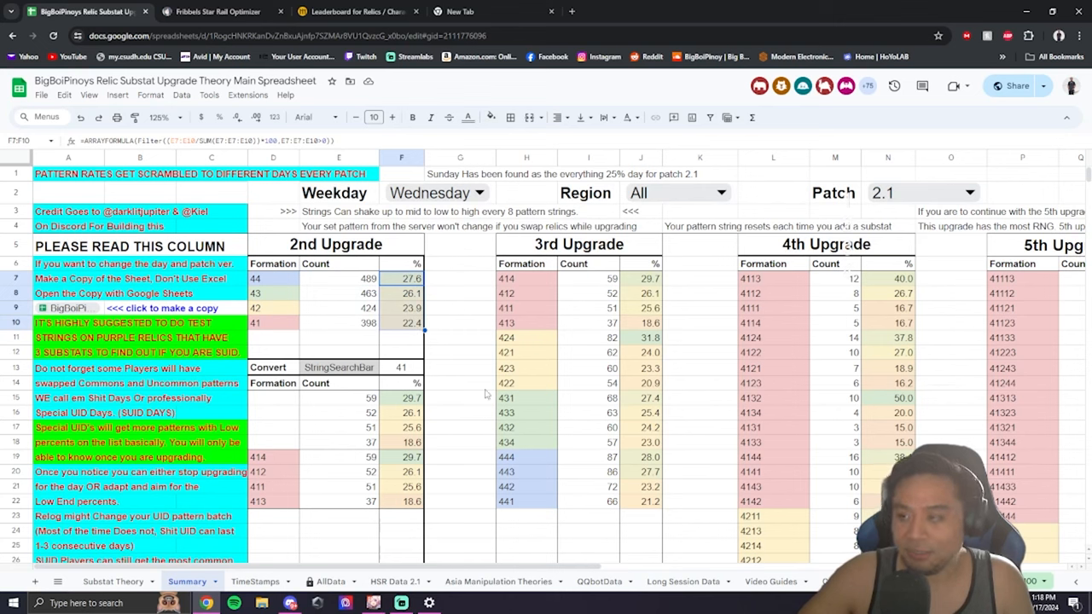
{"action": "mouse_move", "coordinate": [471, 343]}
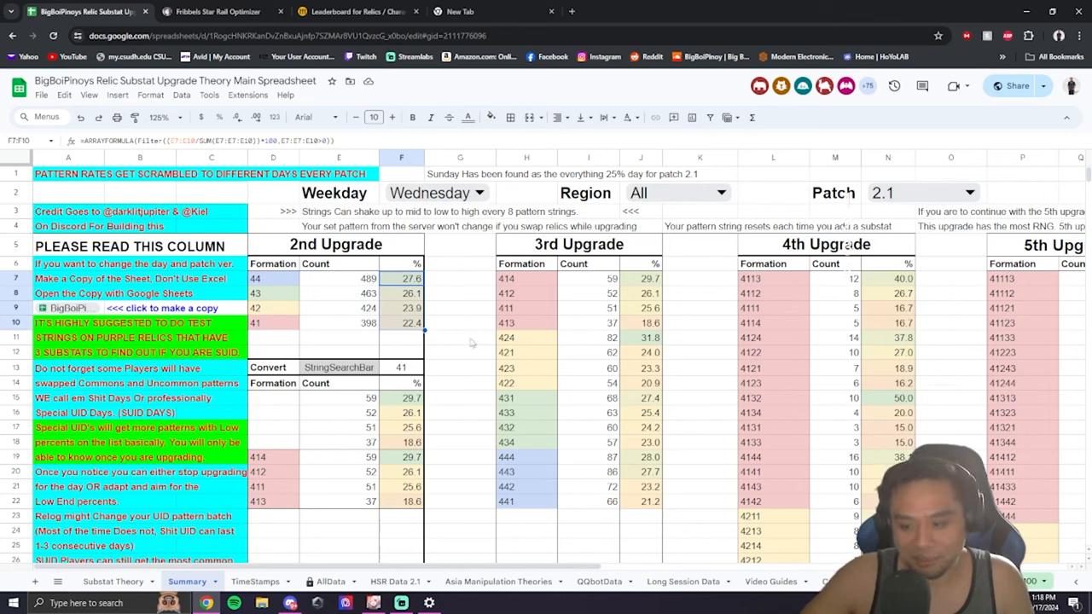
{"action": "left_click", "coordinate": [460, 307]}
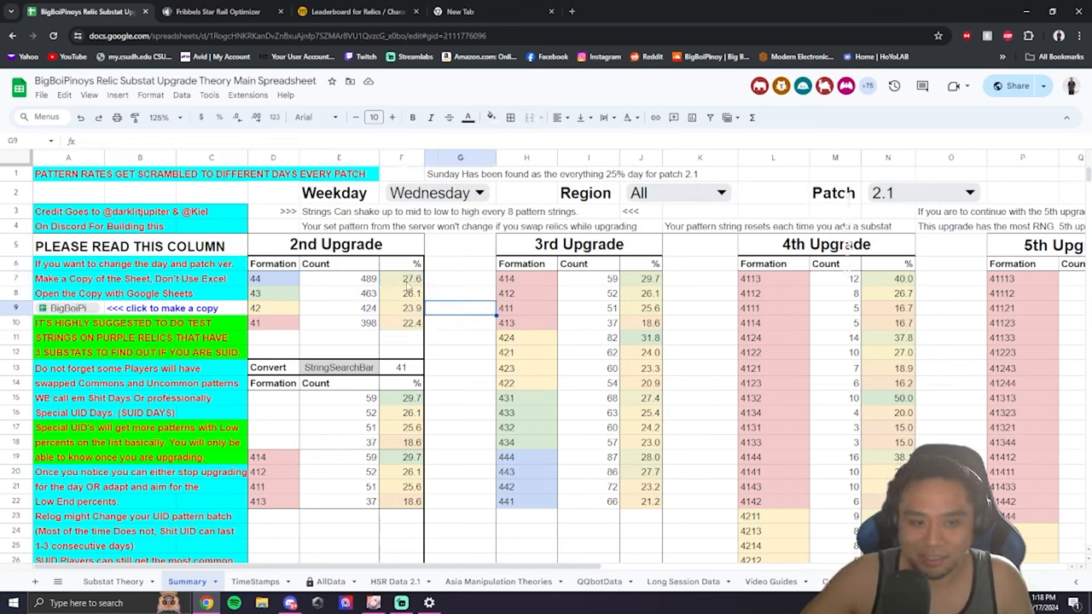
{"action": "left_click", "coordinate": [401, 322]}
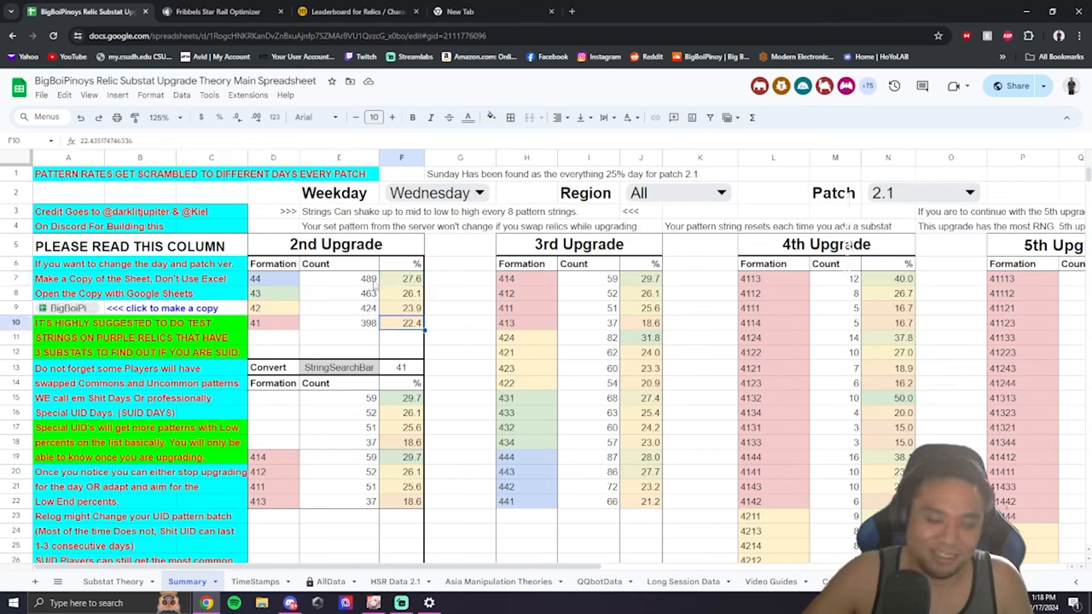
{"action": "left_click", "coordinate": [461, 323]}
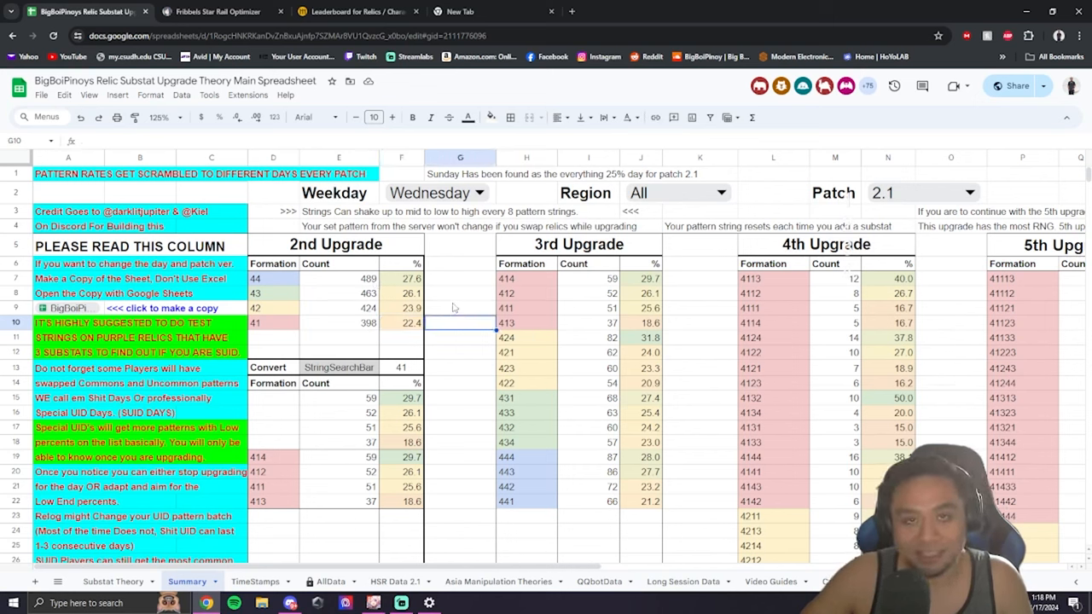
View Acheron's 514 (SSS) relic score in the scorer, then bring up her leaderboard.
{"action": "left_click", "coordinate": [219, 10]}
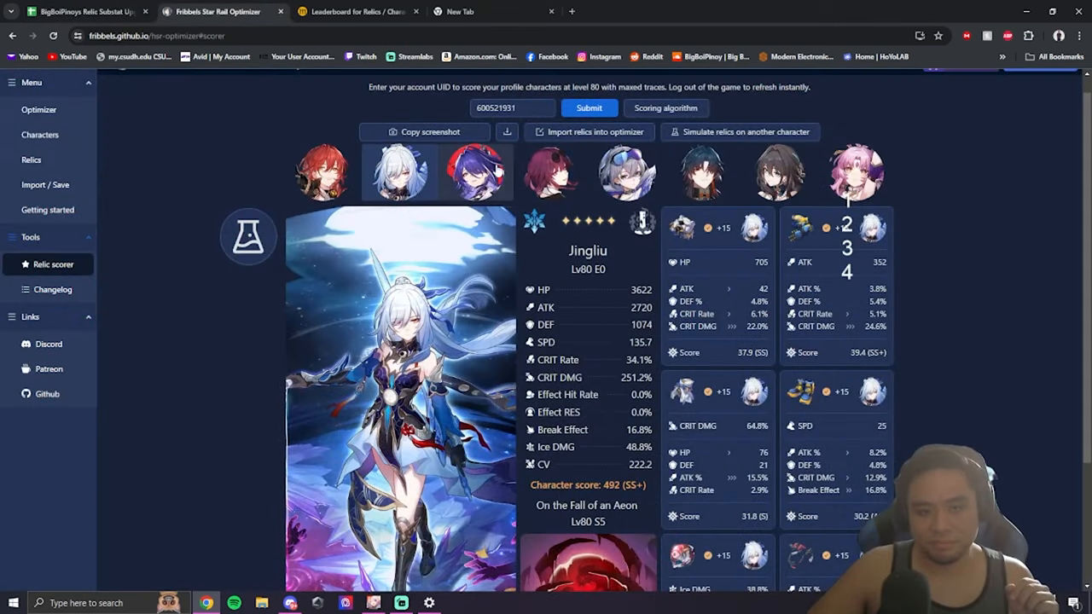
{"action": "left_click", "coordinate": [476, 173]}
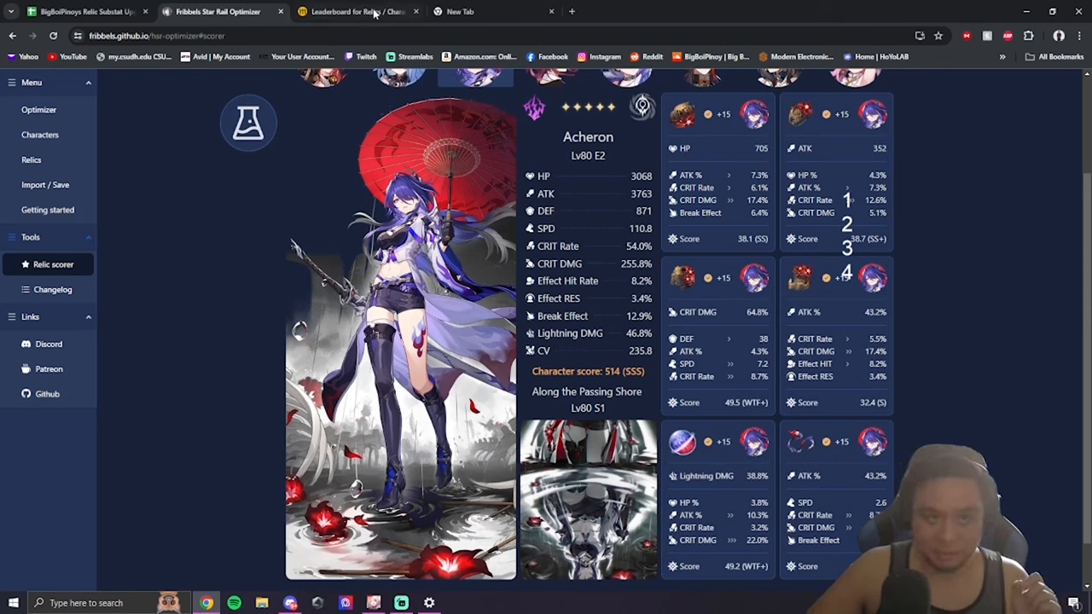
{"action": "mouse_move", "coordinate": [358, 10]}
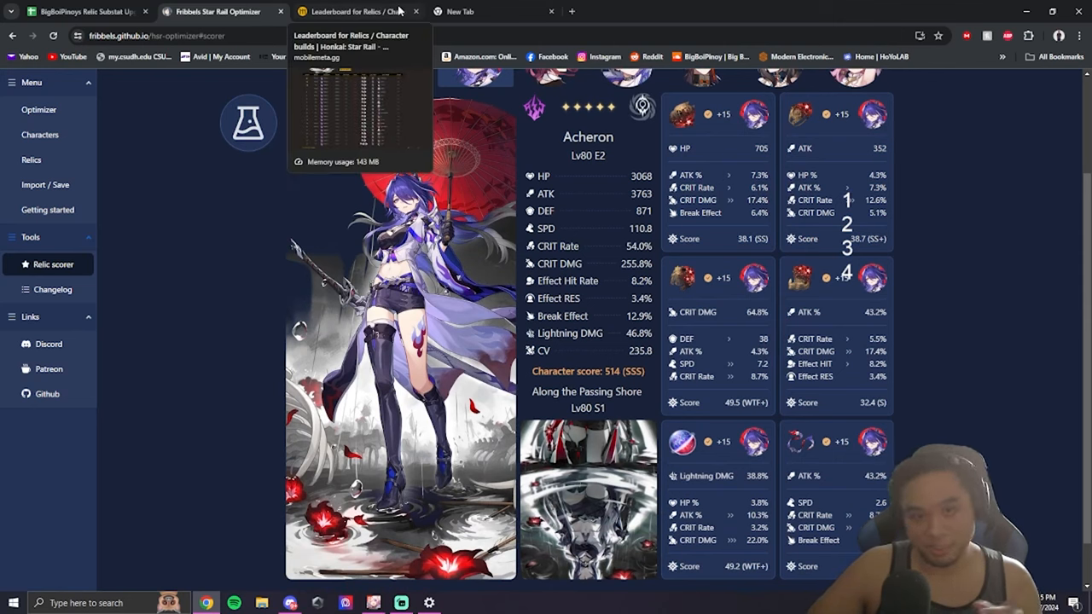
{"action": "left_click", "coordinate": [349, 10]}
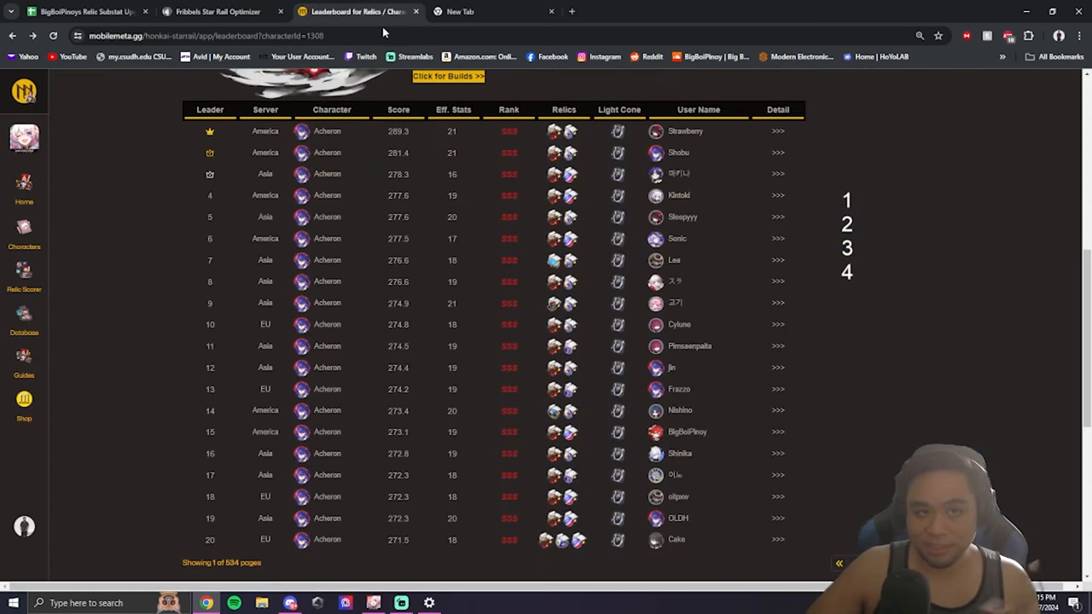
Browse the Acheron leaderboard topping at 289.3 and return to her optimizer score page.
{"action": "scroll", "scroll_direction": "up", "scroll_amount": 3}
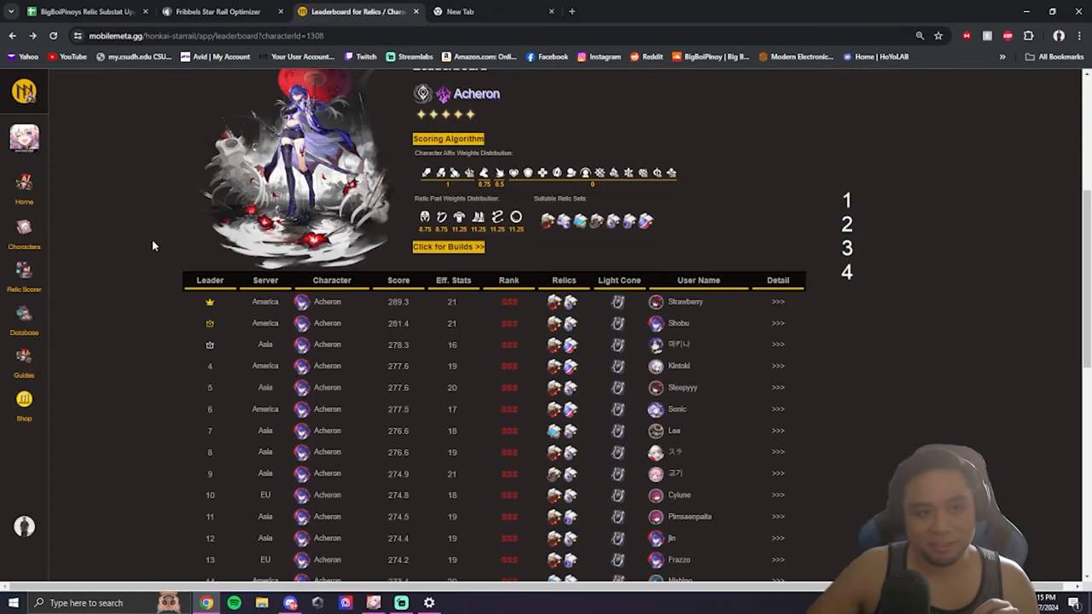
{"action": "scroll", "scroll_direction": "down", "scroll_amount": 3}
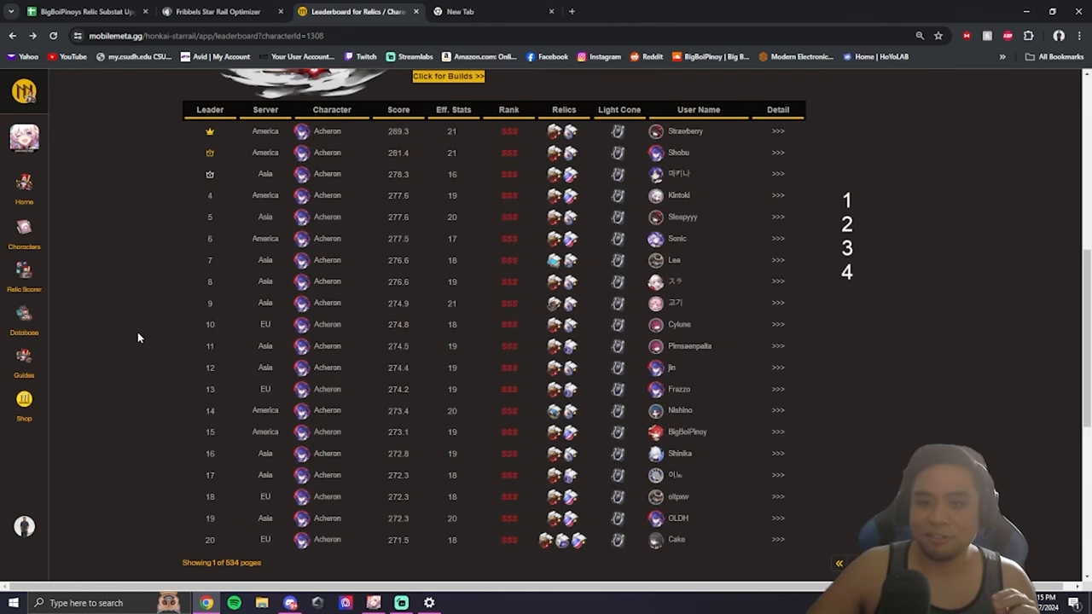
{"action": "mouse_move", "coordinate": [270, 270]}
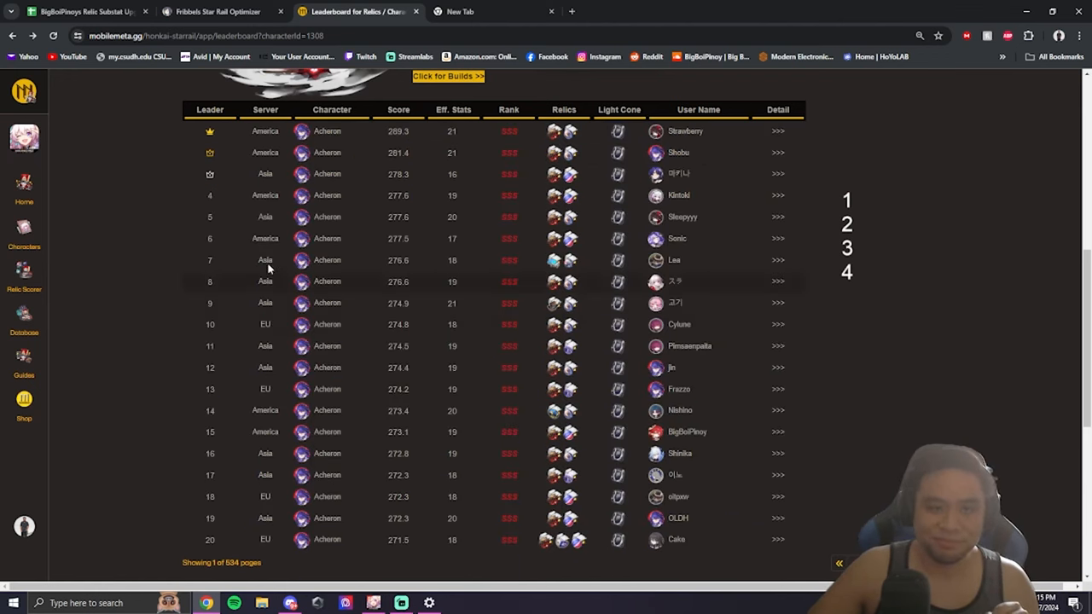
{"action": "left_click", "coordinate": [218, 10]}
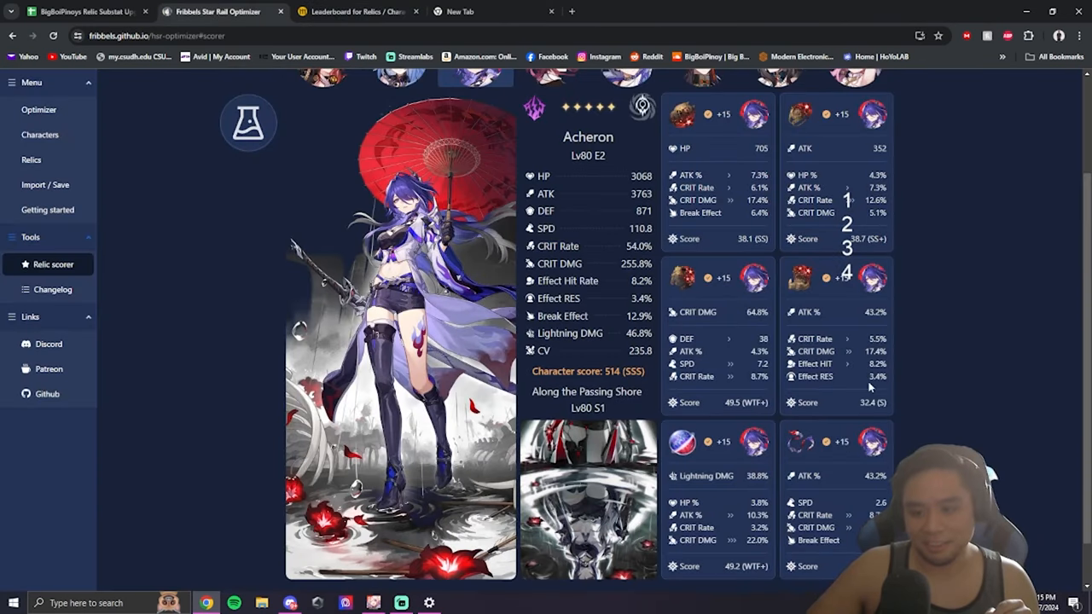
{"action": "mouse_move", "coordinate": [959, 430]}
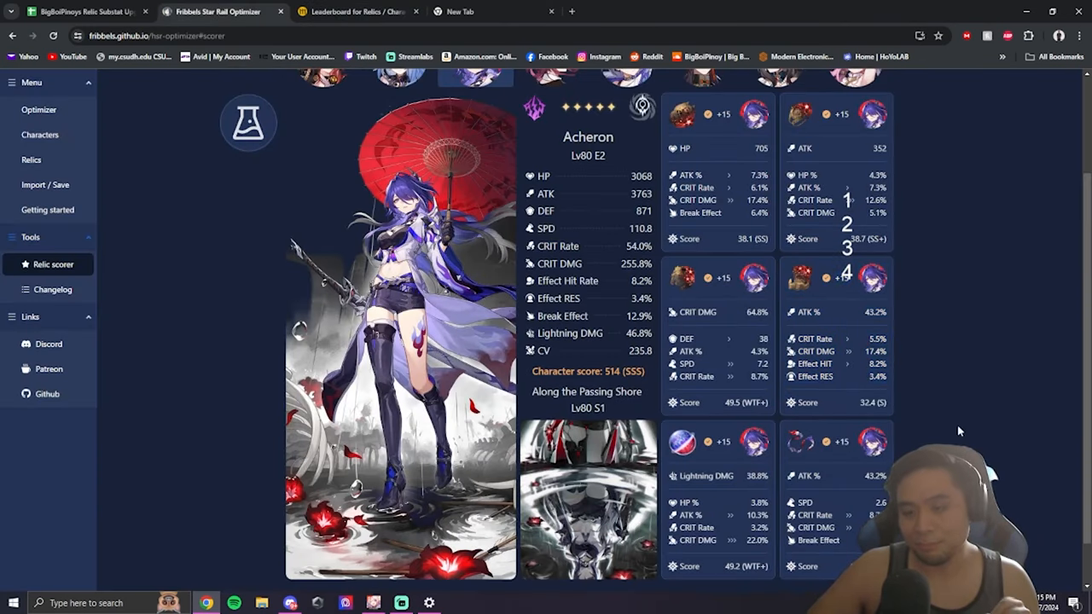